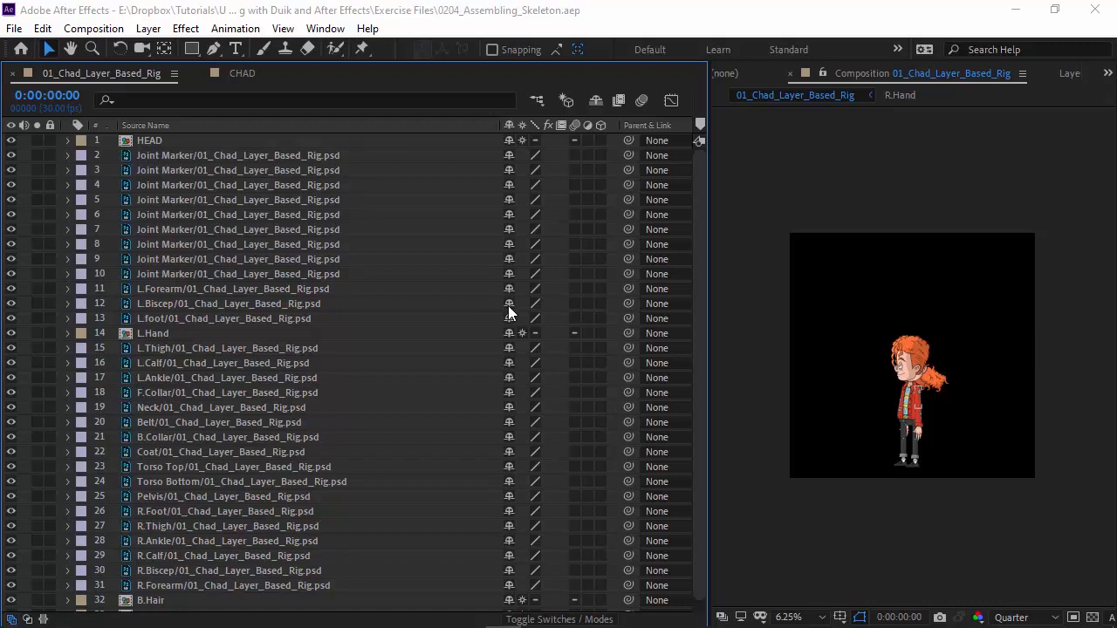
pyautogui.moveTo(335, 49)
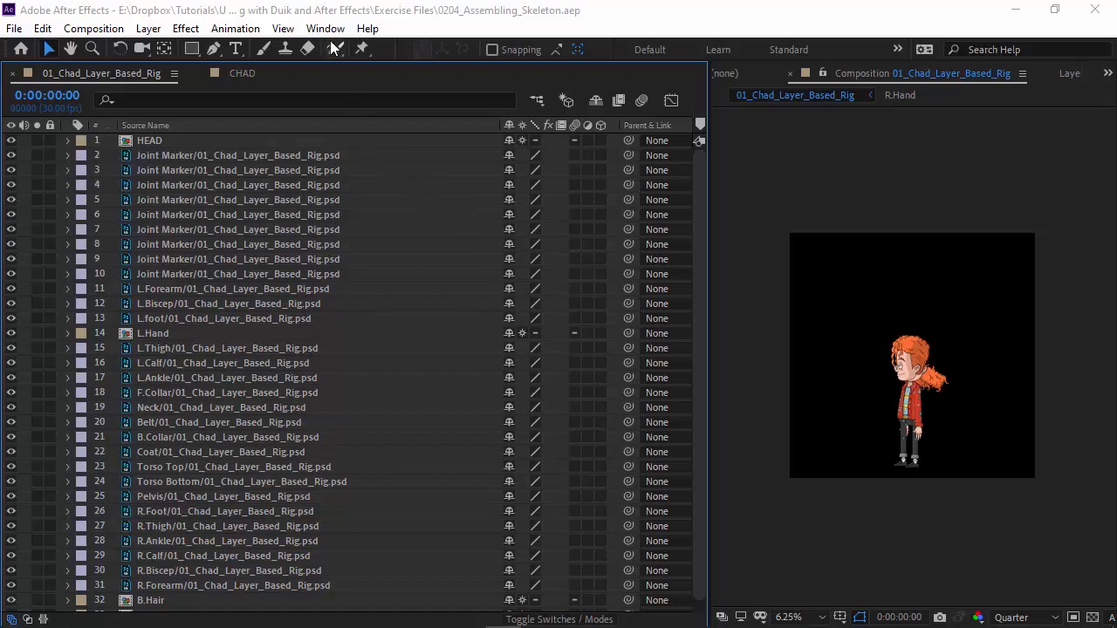
# - Browse the Window menu down to the installed scripts where Duik Bassel.jsx is listed
pyautogui.click(325, 28)
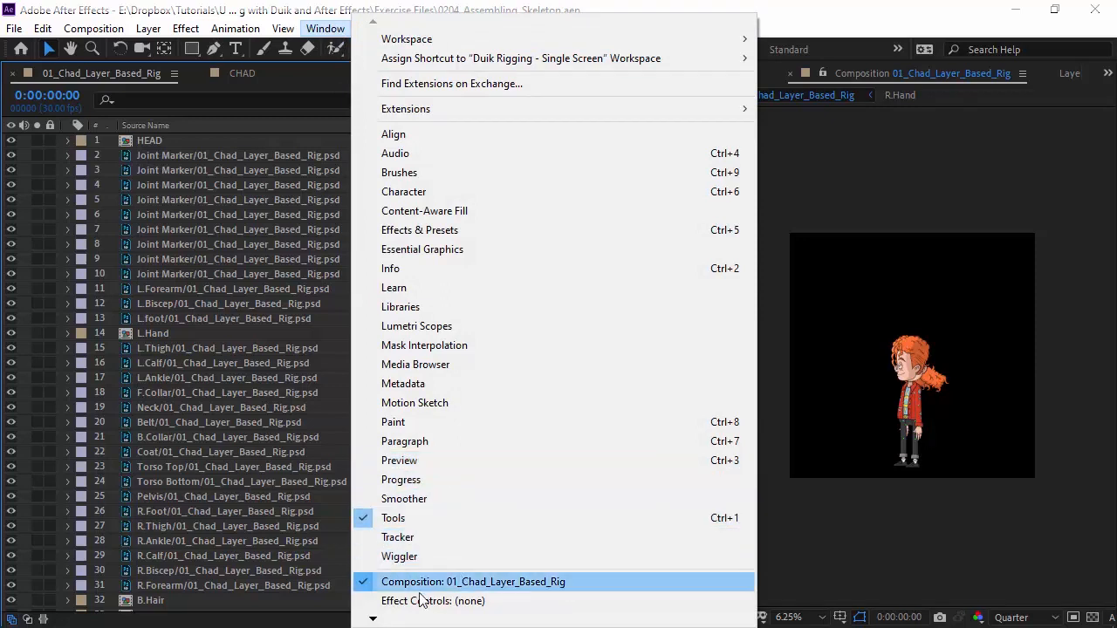
pyautogui.scroll(-3)
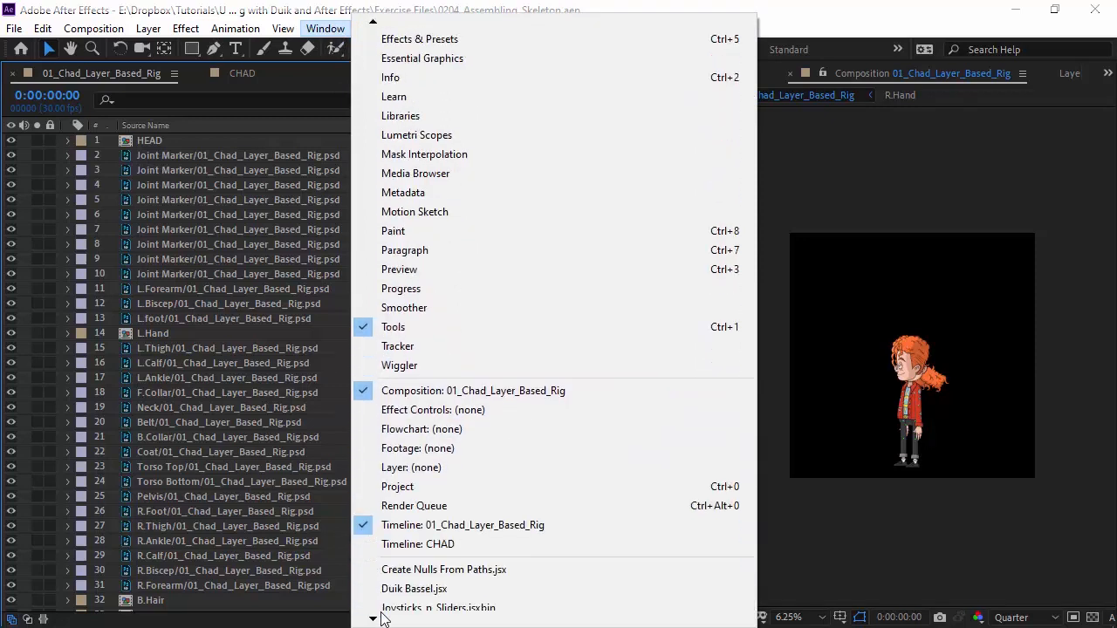
# - Launch Duik Bassel and show its Rigging > Structures tools (Hominoid, Arm, Leg, Spine)
pyautogui.click(415, 211)
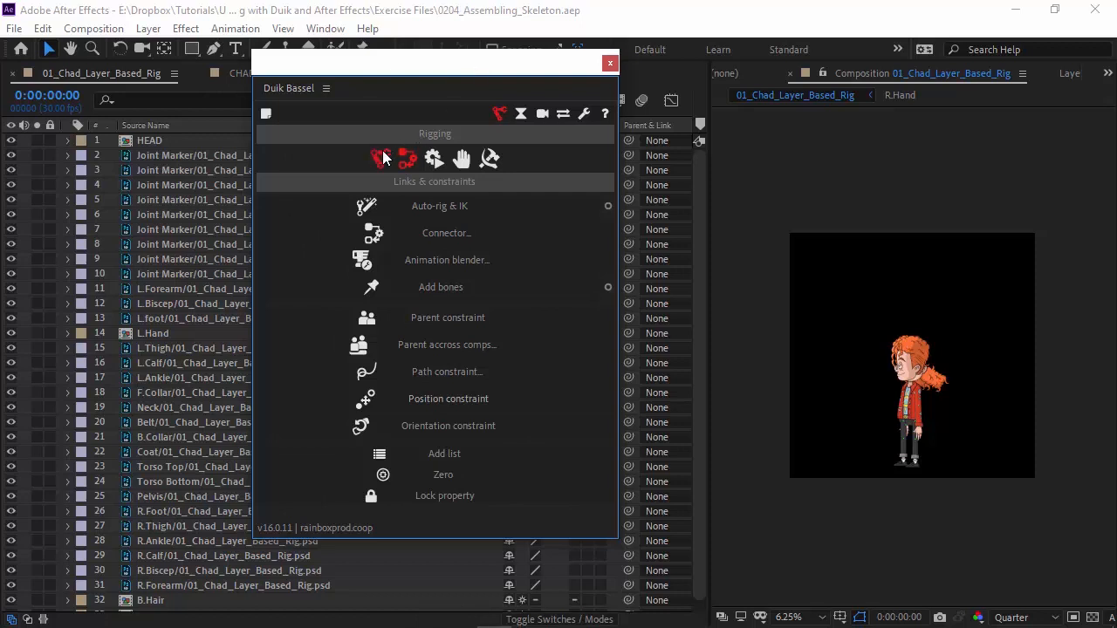
pyautogui.click(408, 157)
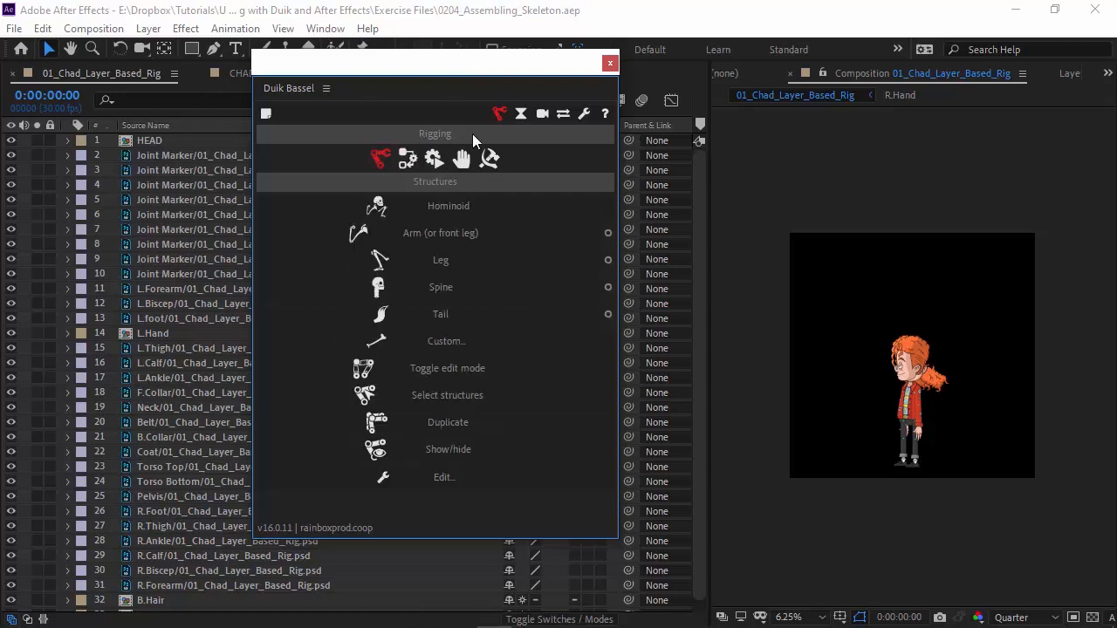
pyautogui.moveTo(454, 126)
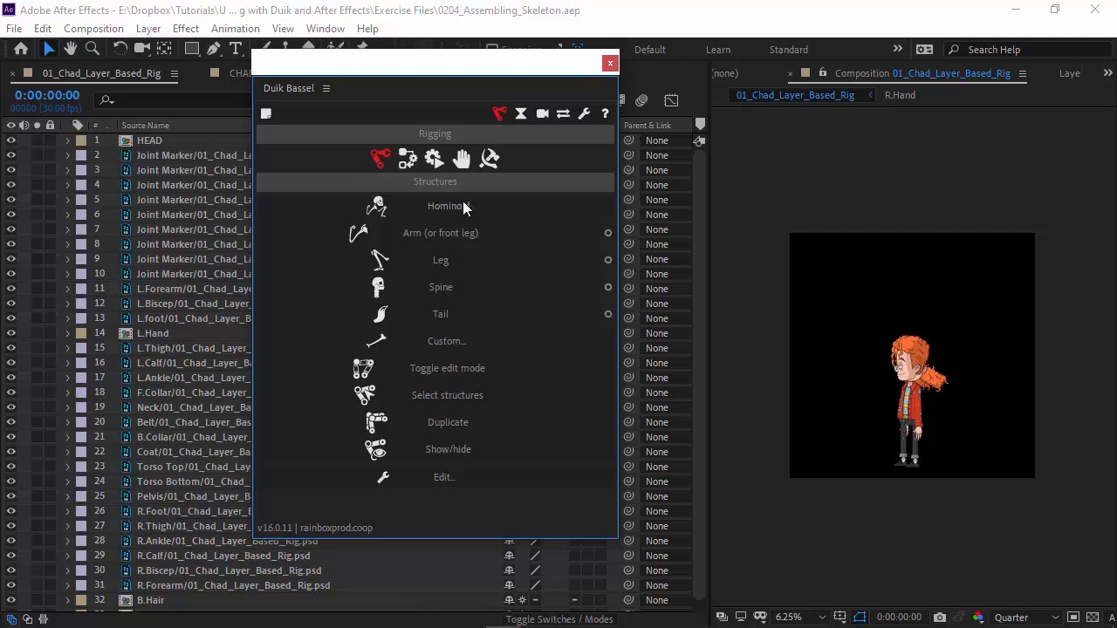
pyautogui.moveTo(454, 183)
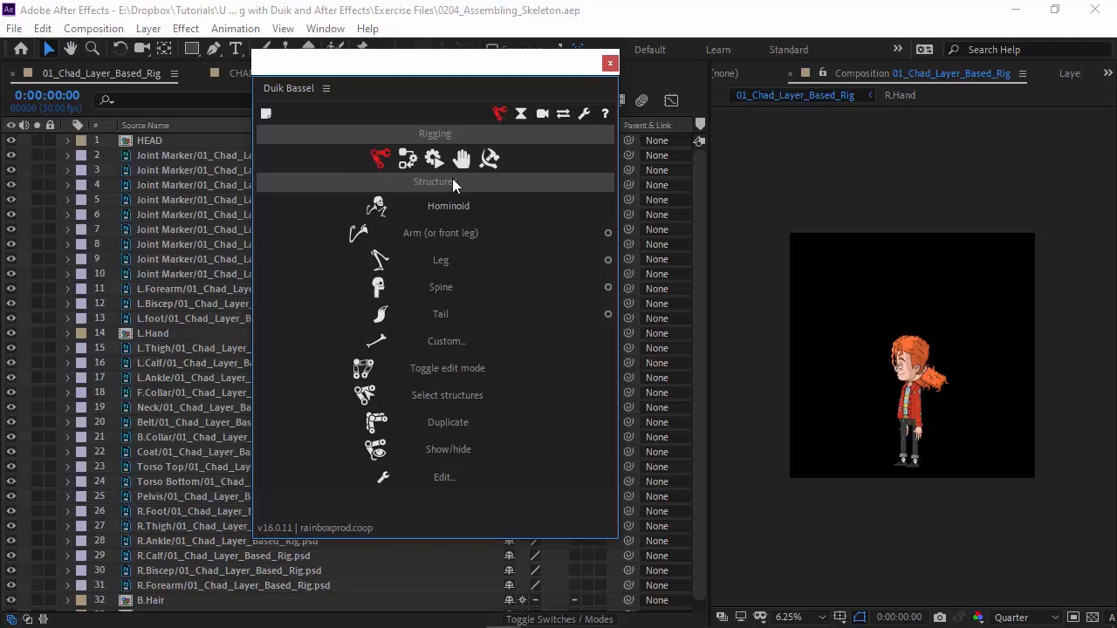
pyautogui.moveTo(447, 206)
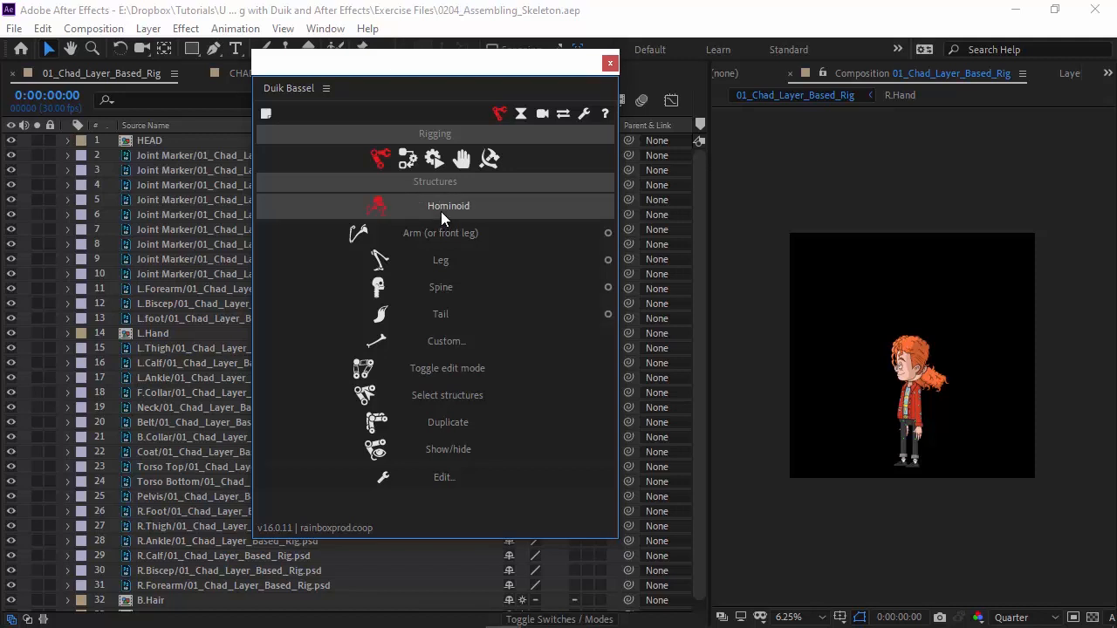
pyautogui.moveTo(446, 206)
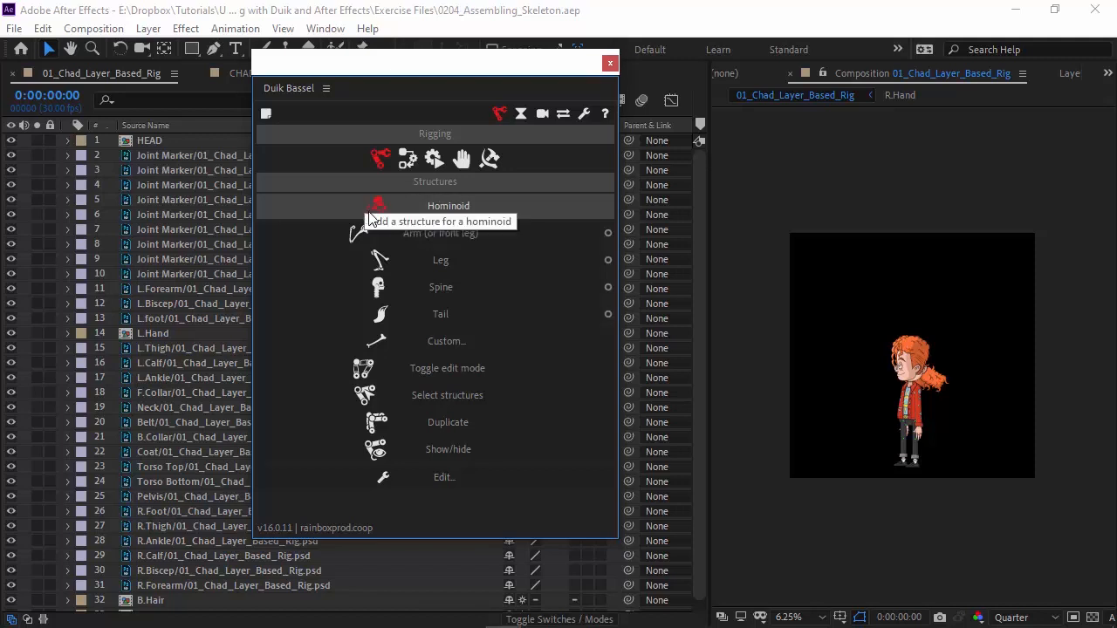
pyautogui.moveTo(380, 209)
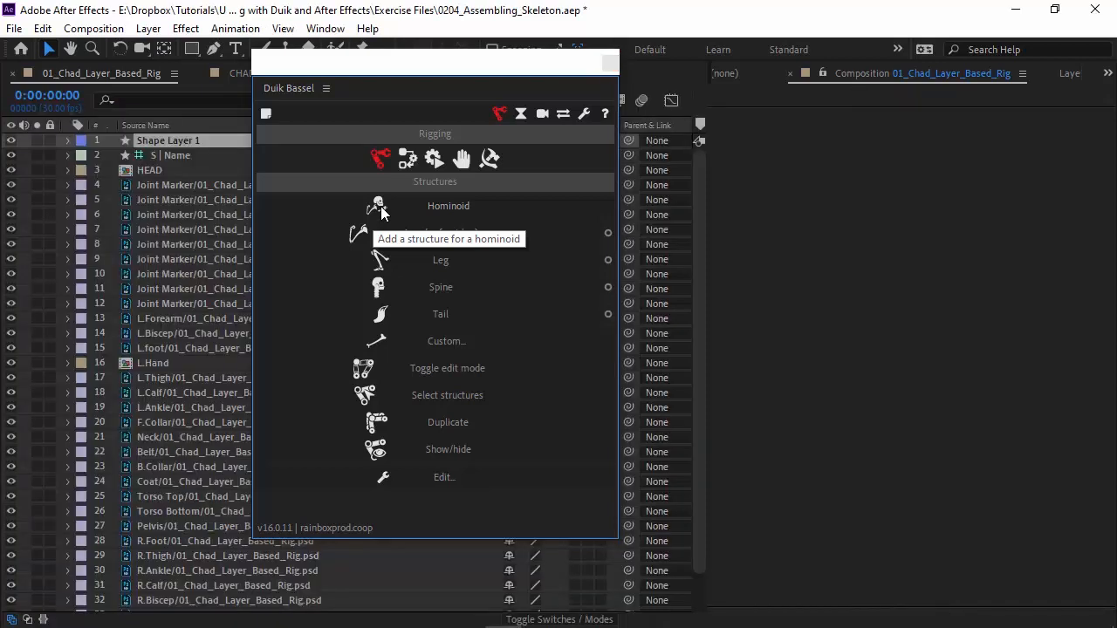
# - Create the Hominoid structure so heel, toe, leg, arm, spine, neck, head and hips bones overlay Chad
pyautogui.click(378, 206)
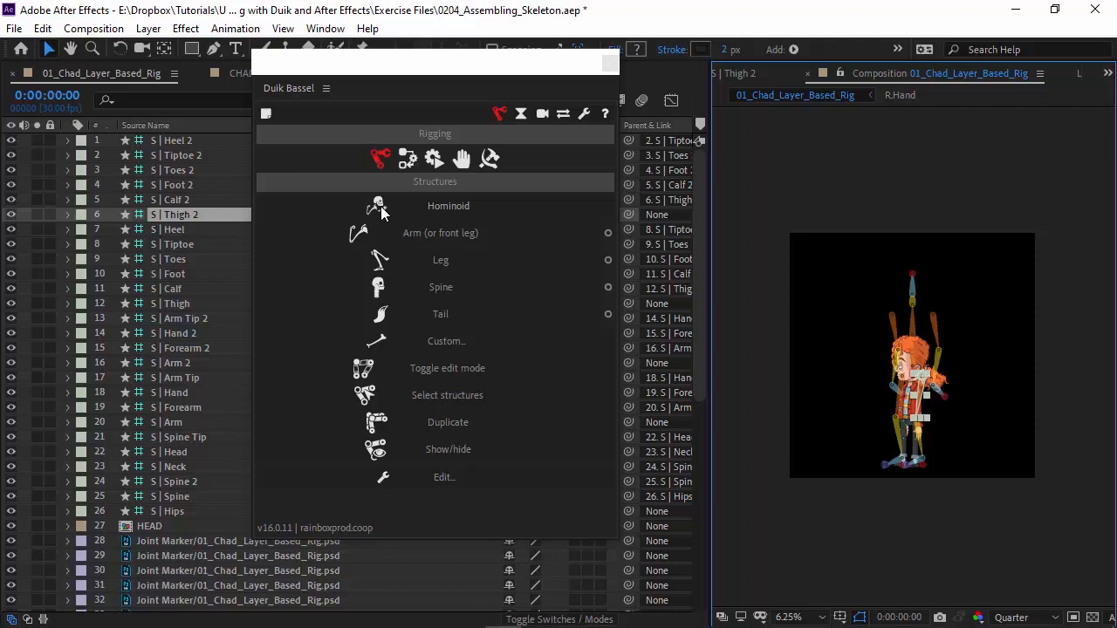
pyautogui.moveTo(410, 205)
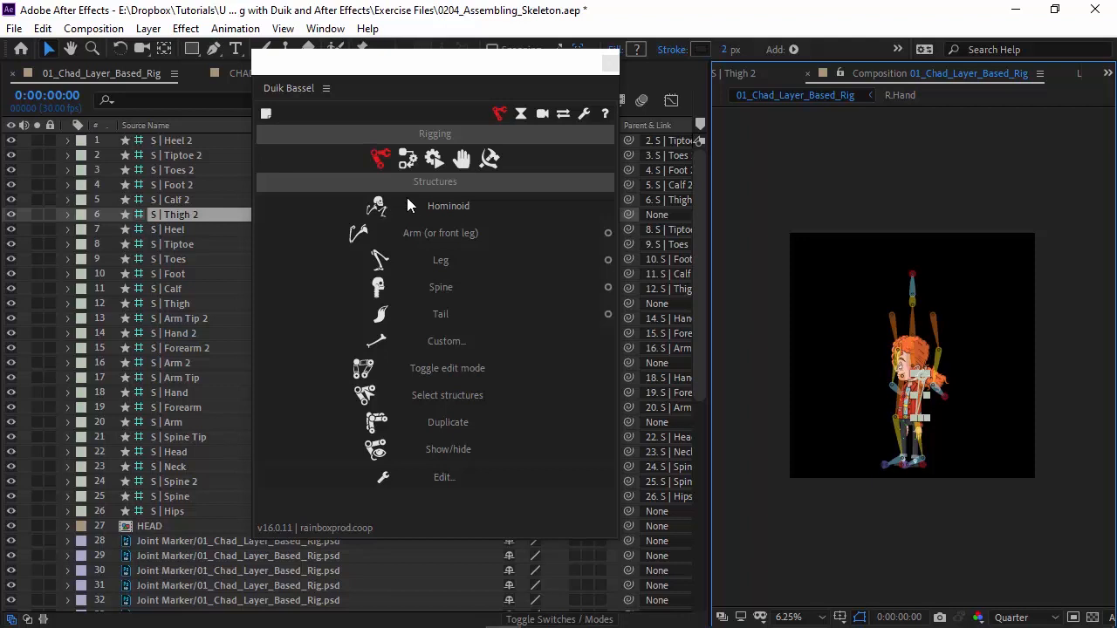
pyautogui.moveTo(393, 42)
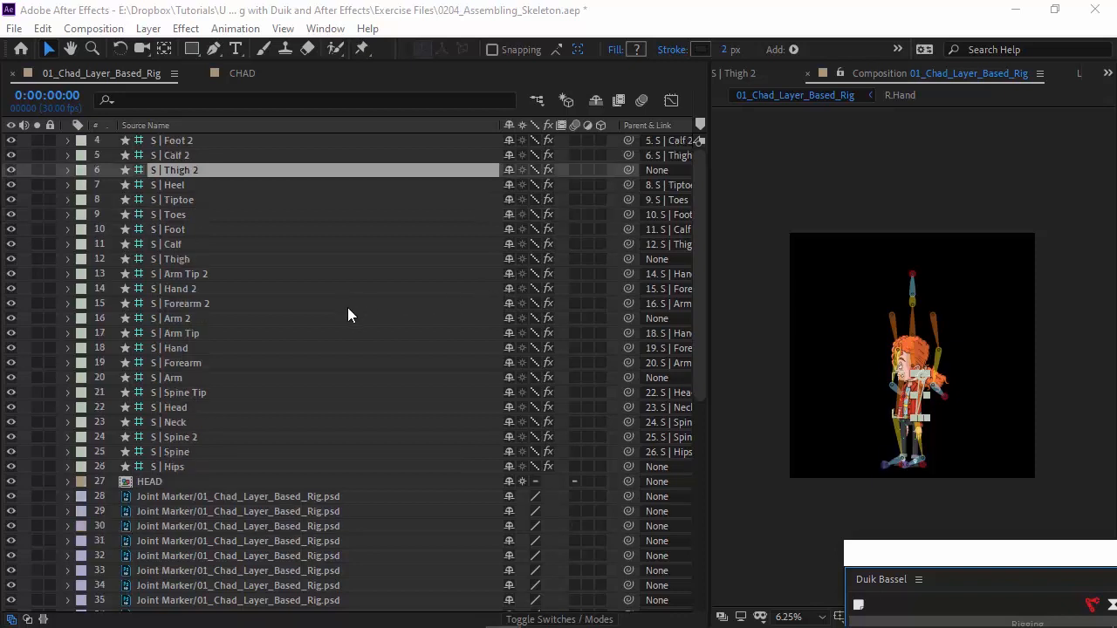
# - Lock every artwork layer from HEAD downward, leaving only the skeleton bones editable
pyautogui.scroll(-3)
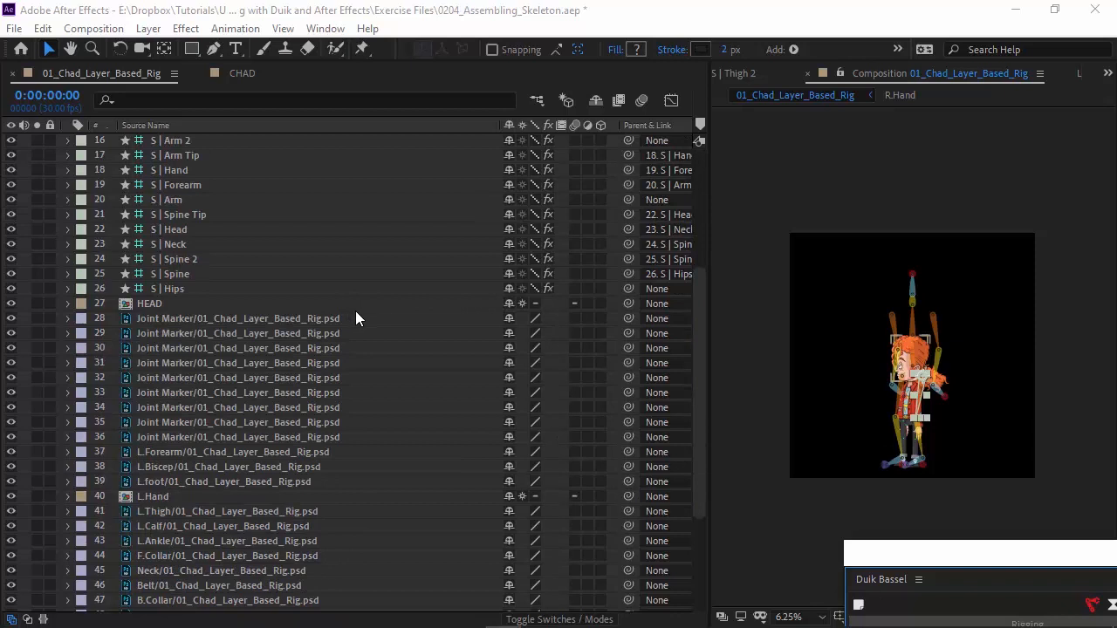
pyautogui.moveTo(160, 315)
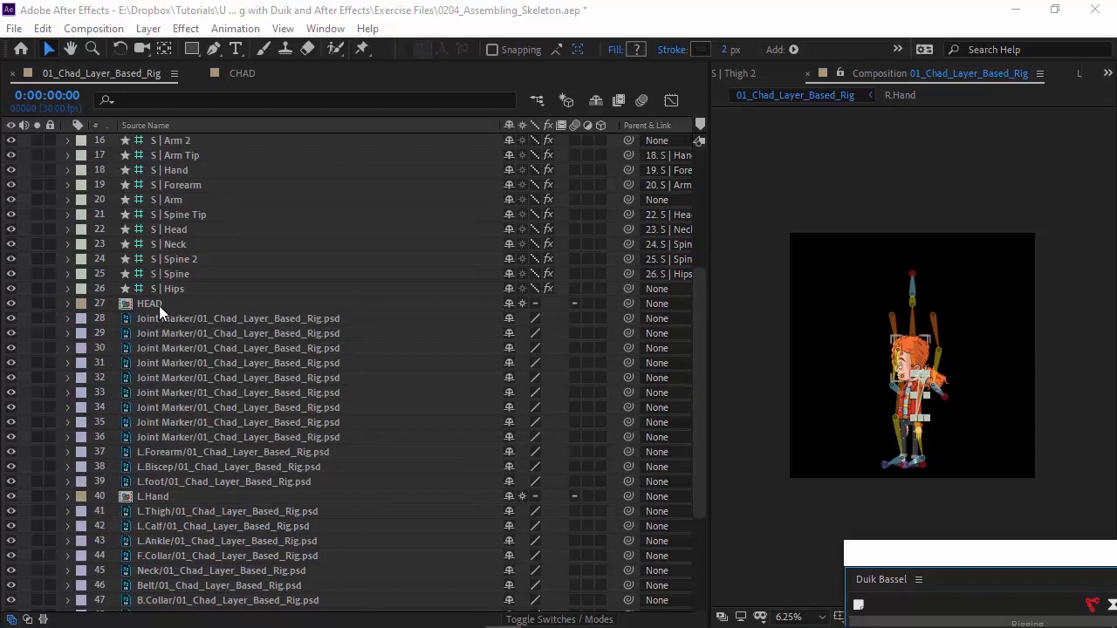
pyautogui.click(150, 303)
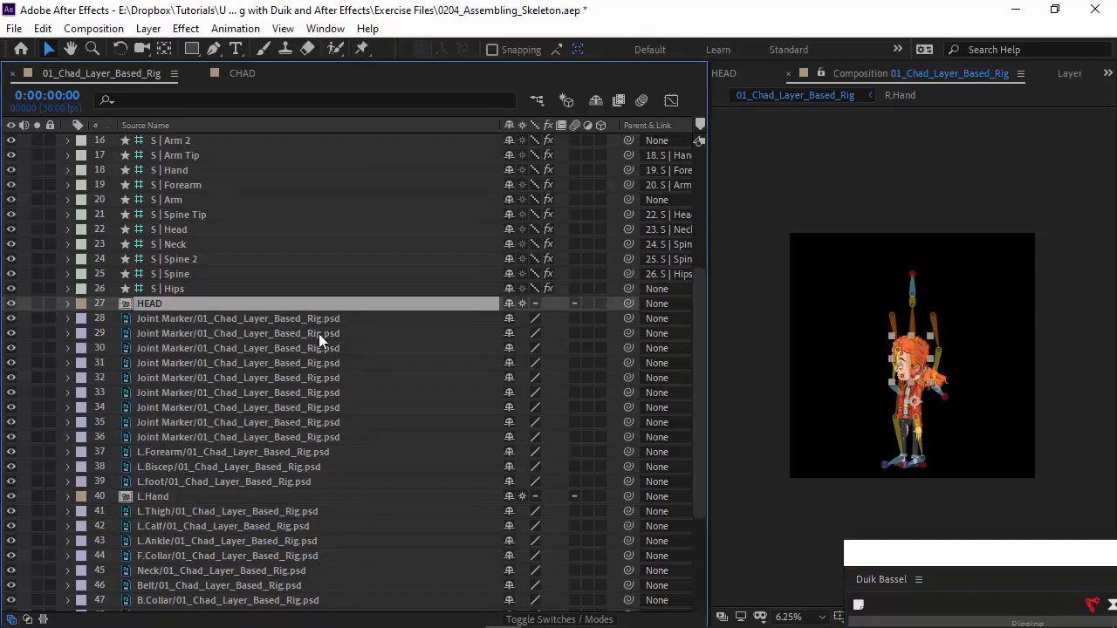
pyautogui.moveTo(241, 388)
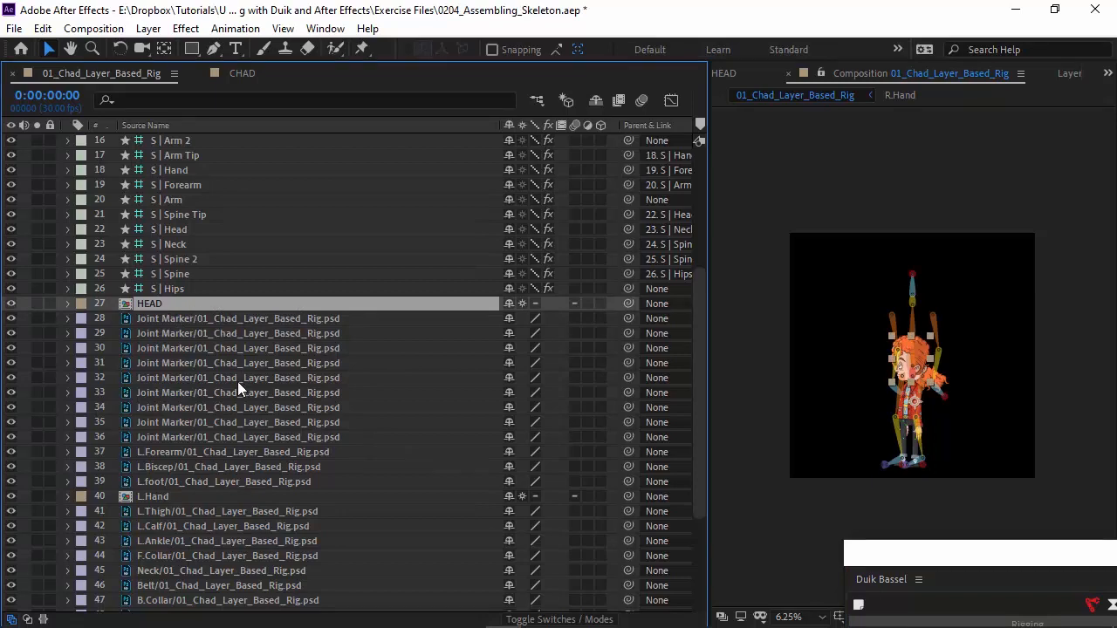
pyautogui.scroll(-3)
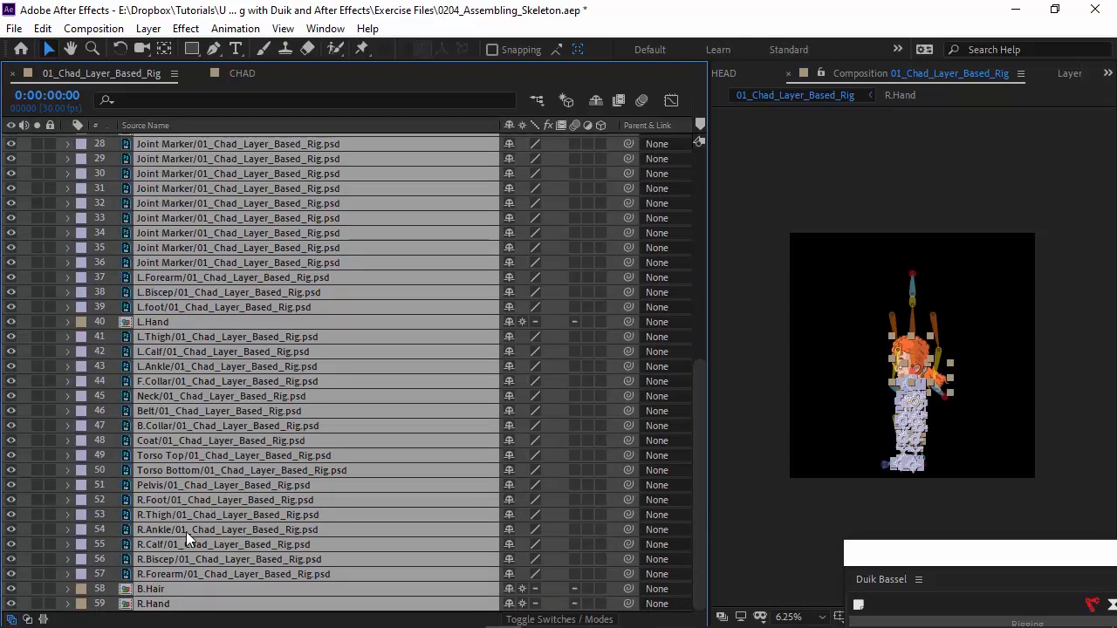
pyautogui.click(48, 216)
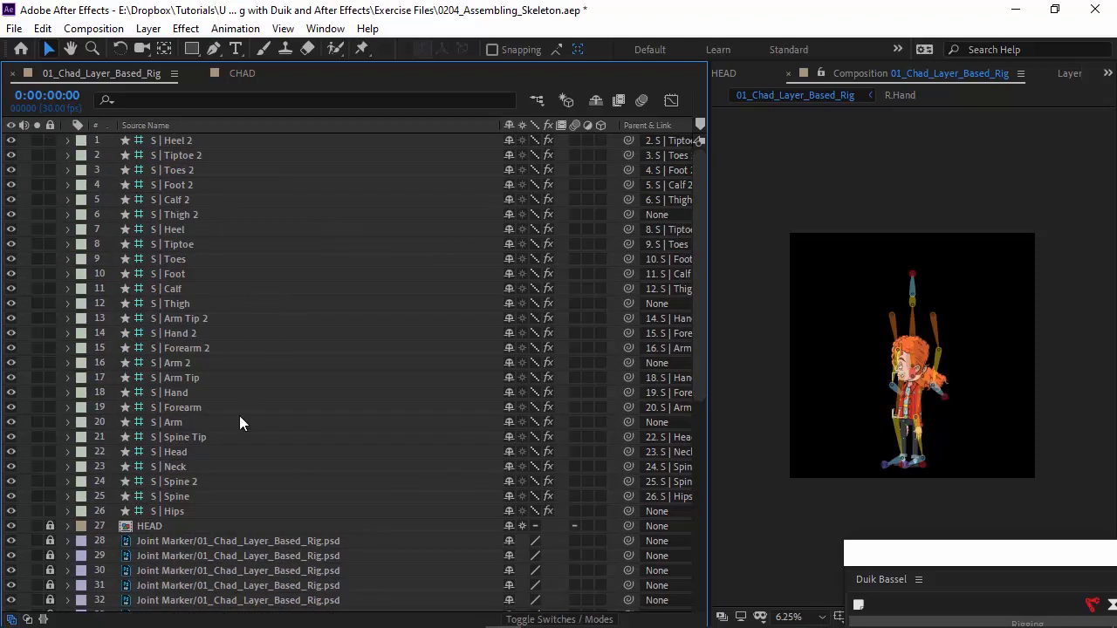
# - Select the Hips bone and begin placing the Arm 2 bone over Chad's shoulder at 25% zoom
pyautogui.click(171, 509)
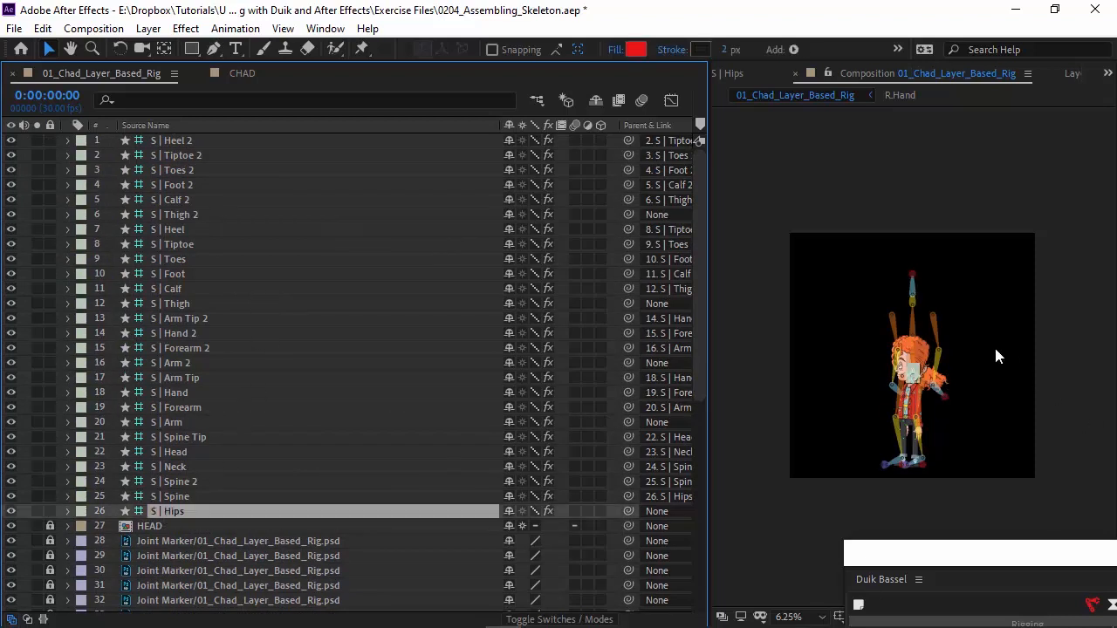
pyautogui.moveTo(986, 359)
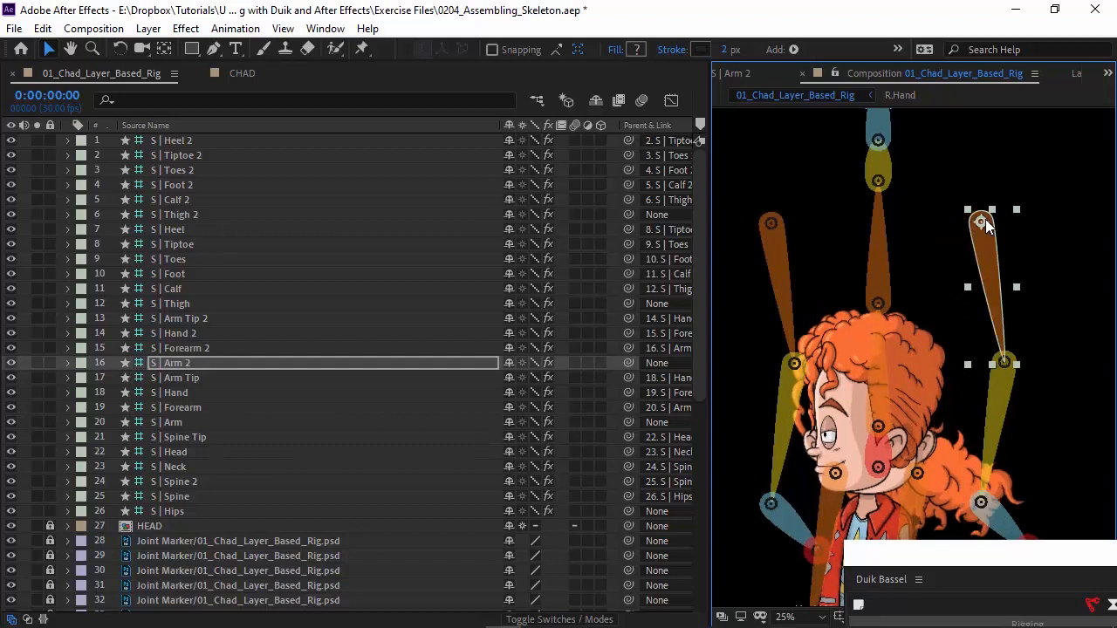
pyautogui.moveTo(981, 236)
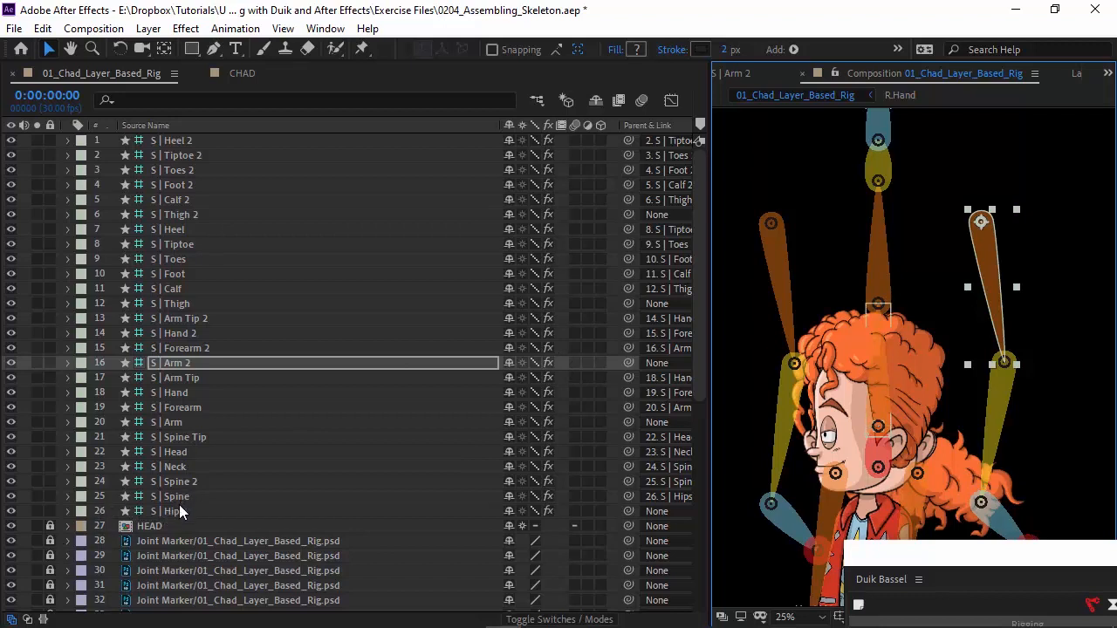
# - Select the Neck and Spine Tip bones and hide the arm and leg bones, keeping the torso bones visible
pyautogui.click(175, 468)
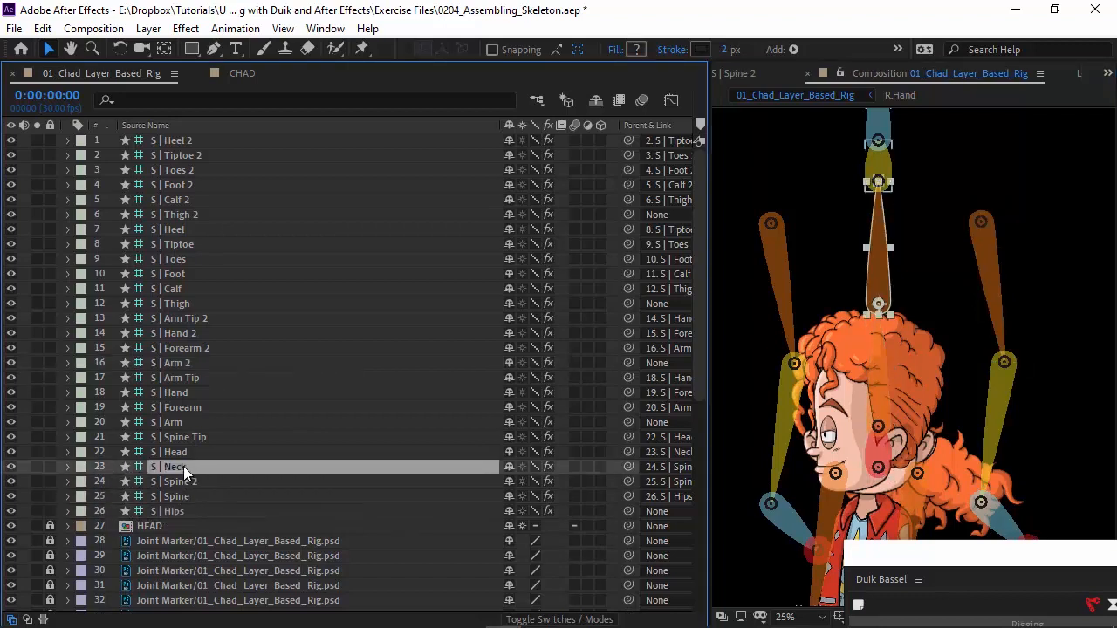
pyautogui.click(181, 436)
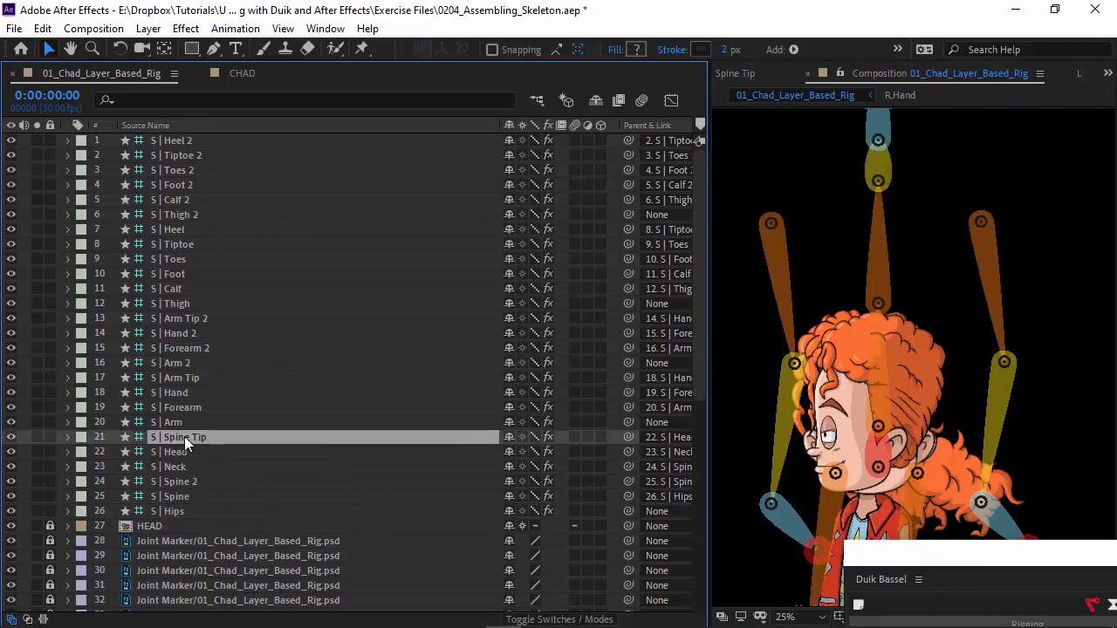
pyautogui.moveTo(869, 467)
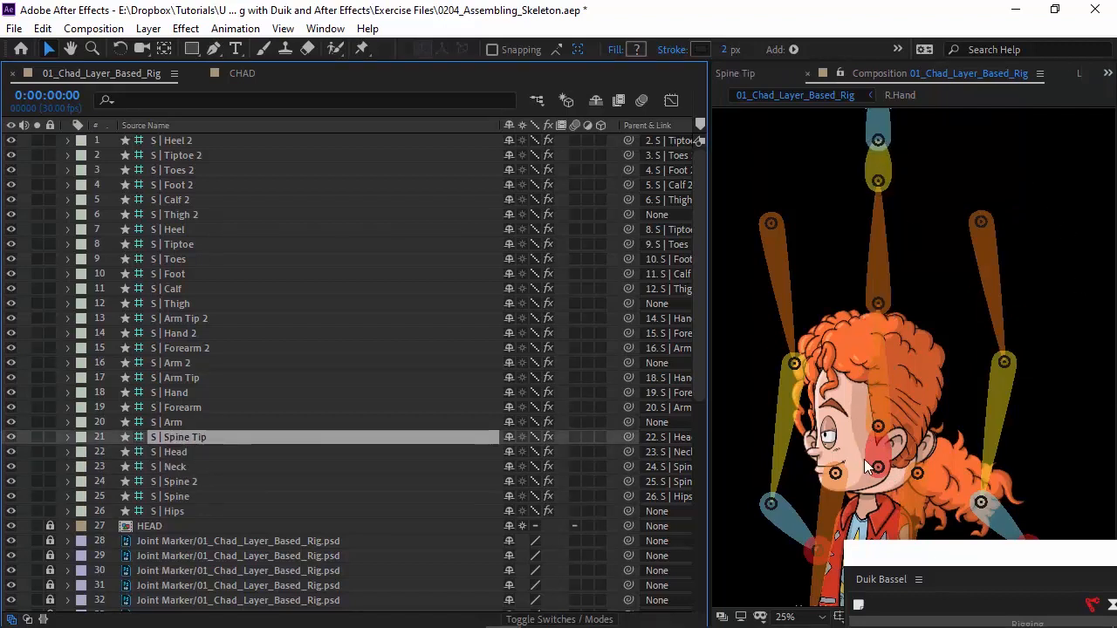
pyautogui.click(172, 420)
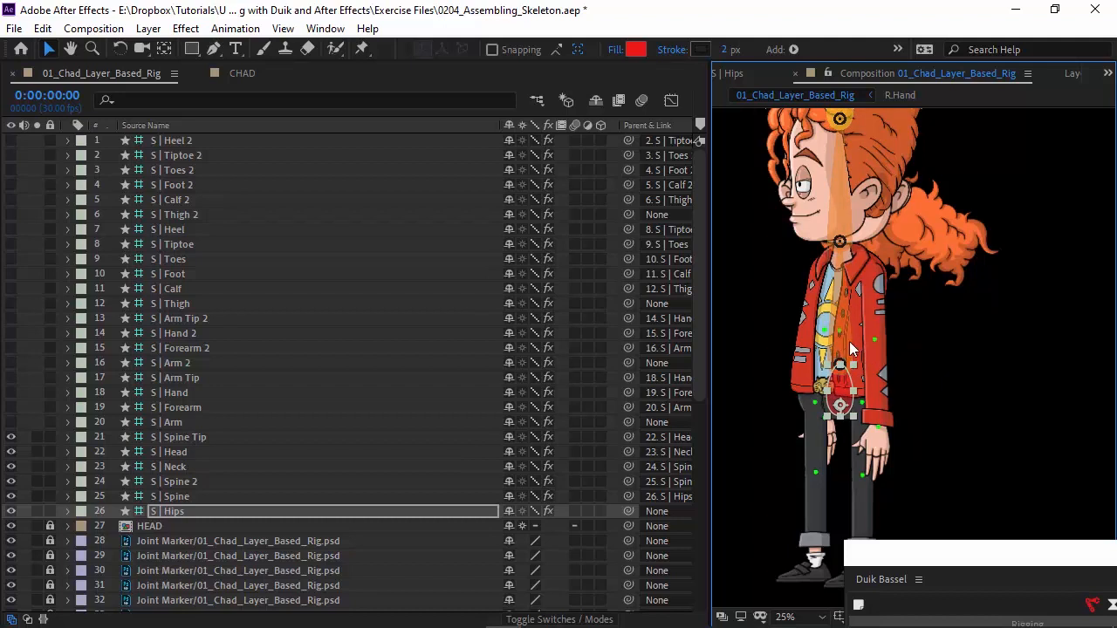
pyautogui.moveTo(862, 351)
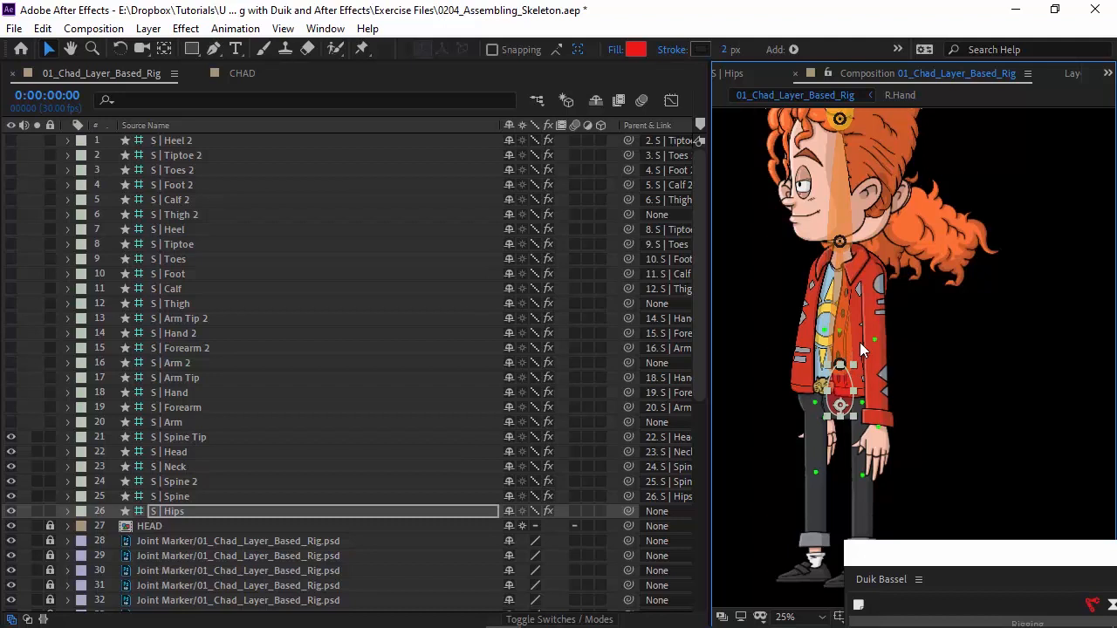
pyautogui.moveTo(844, 317)
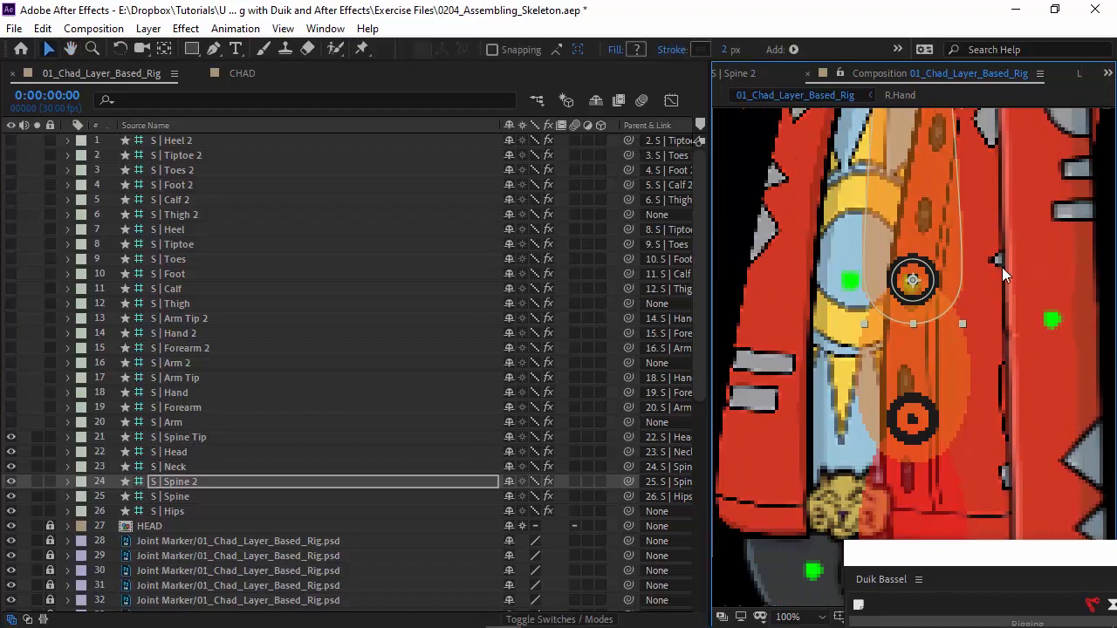
pyautogui.moveTo(956, 293)
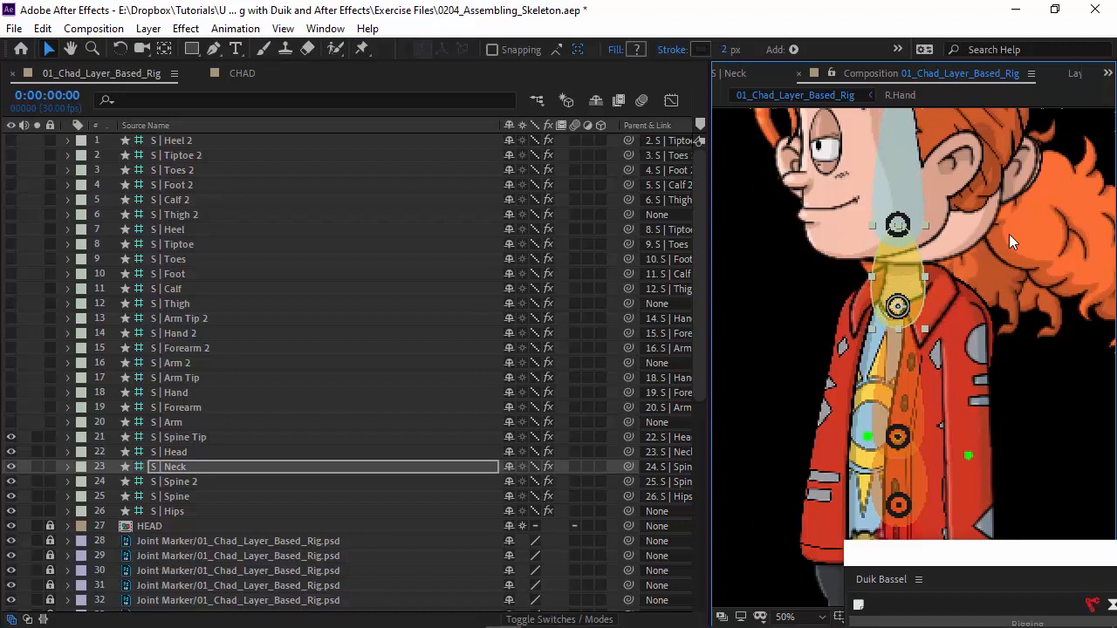
pyautogui.moveTo(70, 424)
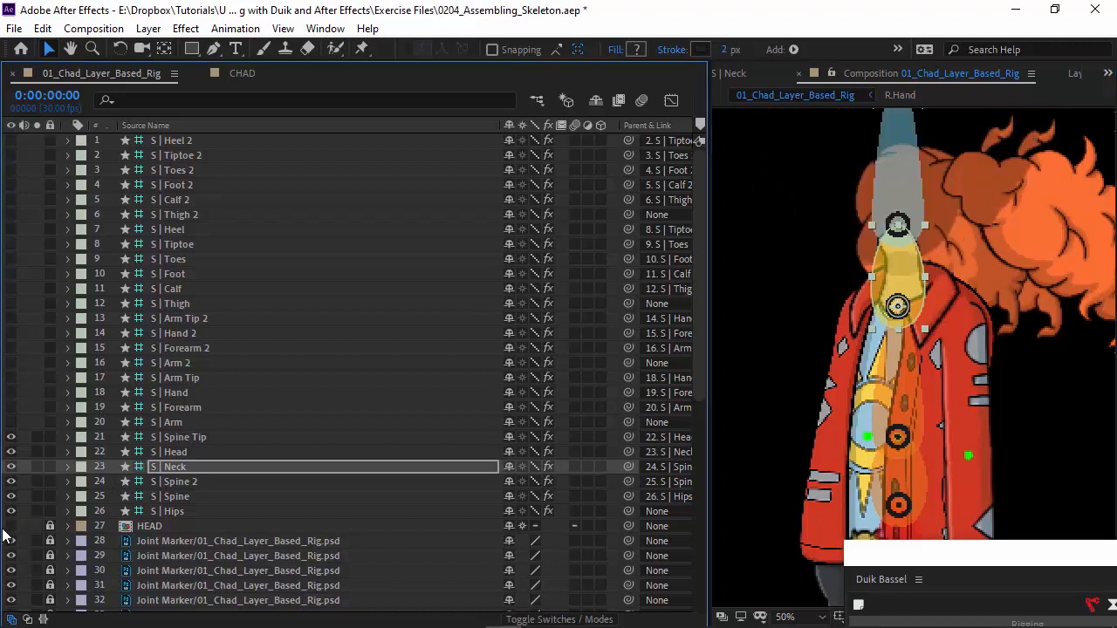
pyautogui.moveTo(904, 255)
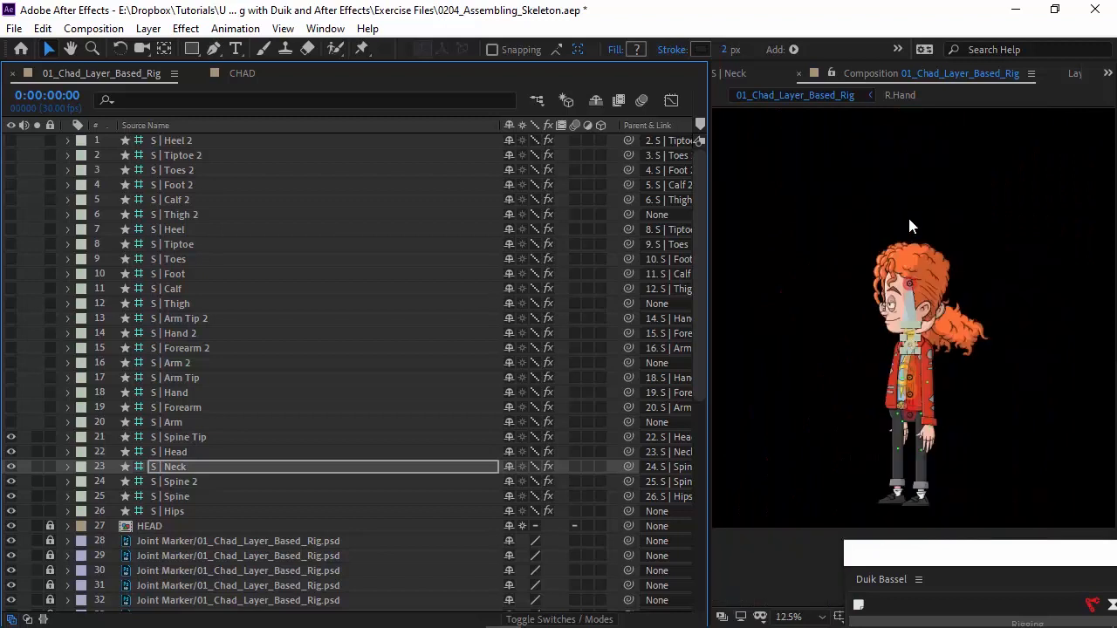
pyautogui.click(182, 436)
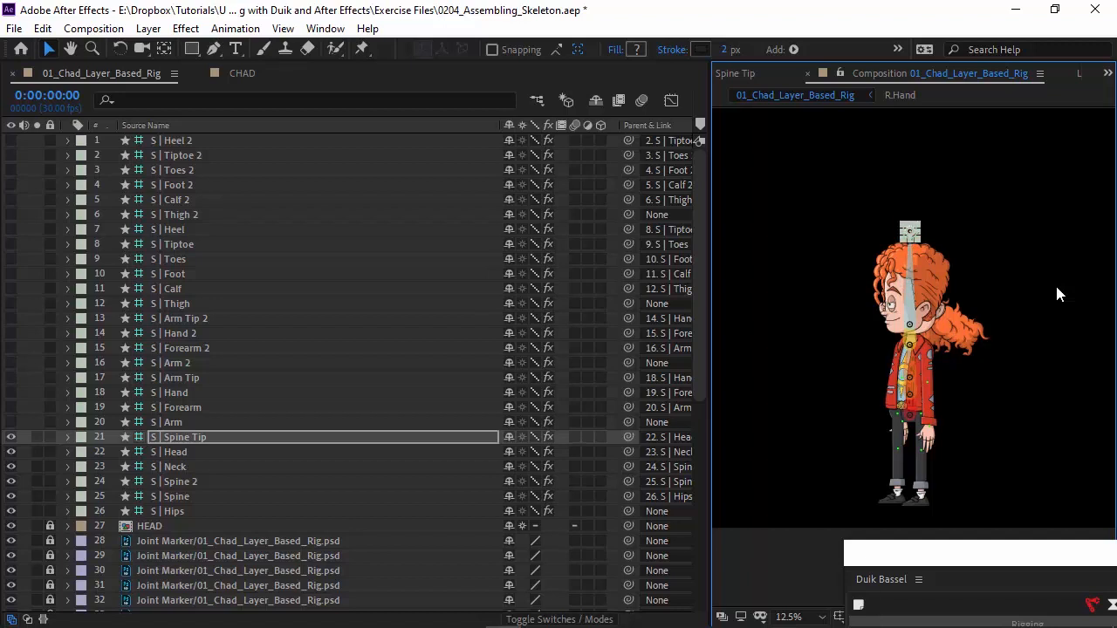
pyautogui.moveTo(318, 354)
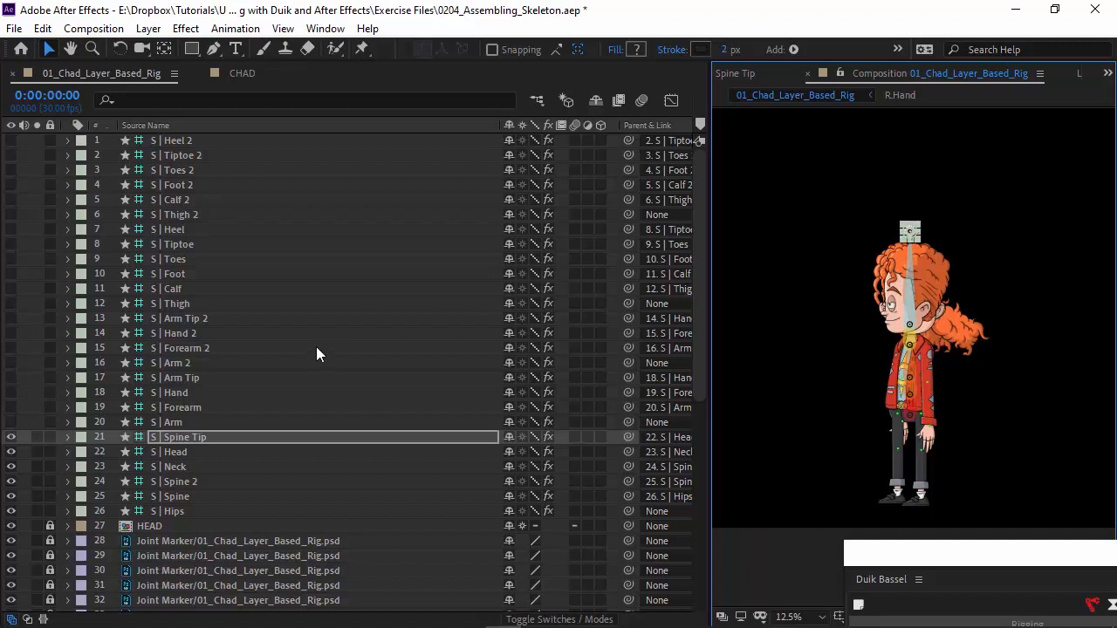
pyautogui.click(175, 420)
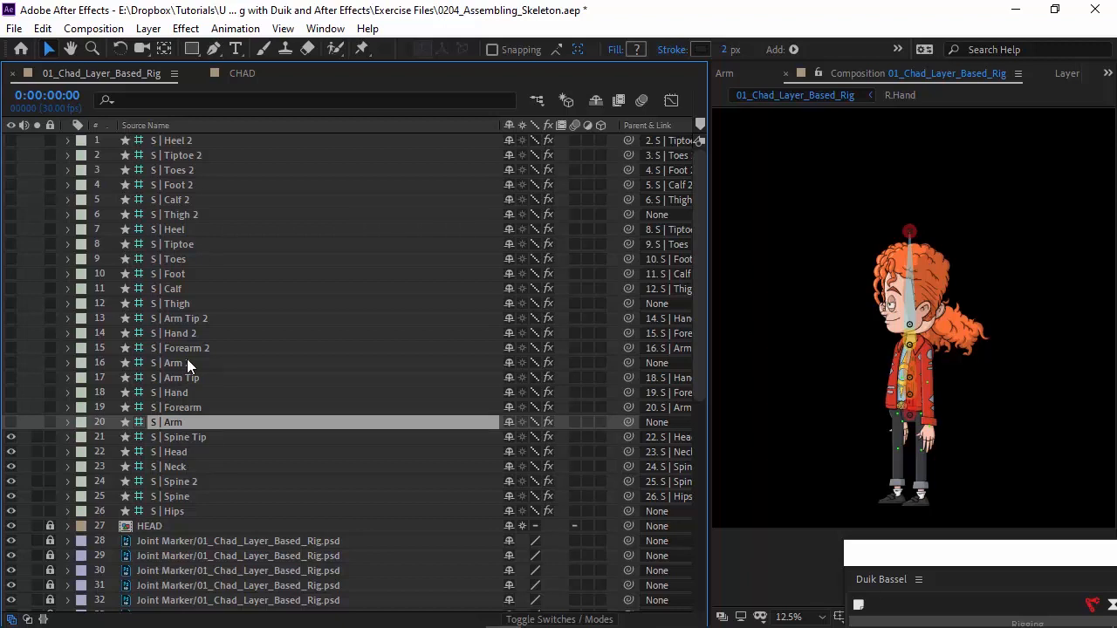
# - Place the Arm, Forearm, Hand and Arm Tip bones from Chad's shoulder down to just below the hand
pyautogui.click(175, 377)
pyautogui.write(' 2')
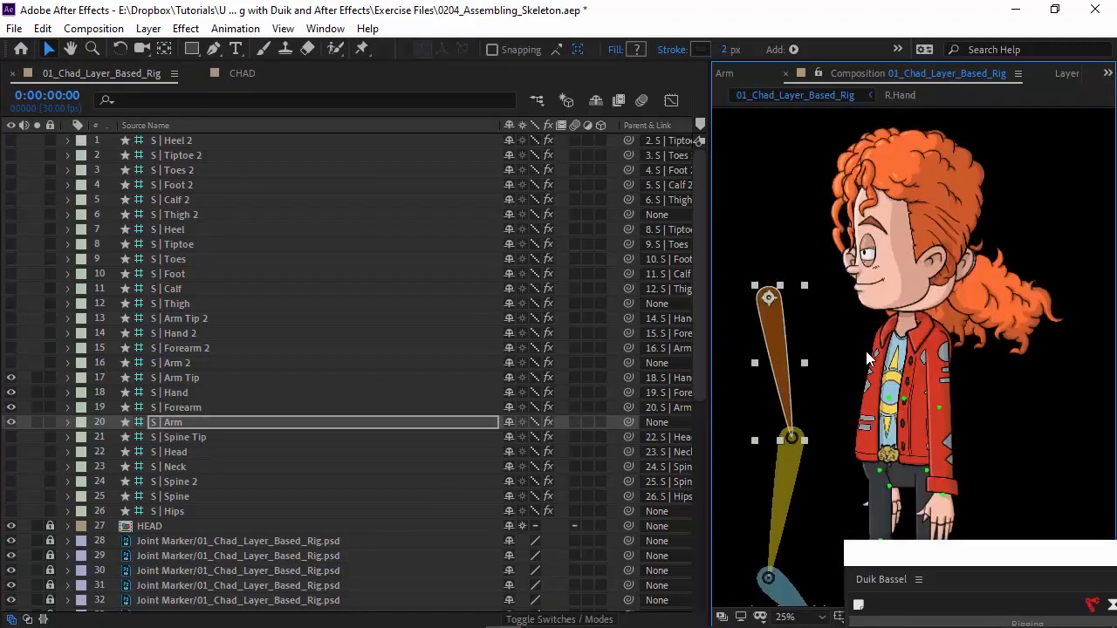
pyautogui.moveTo(478, 377)
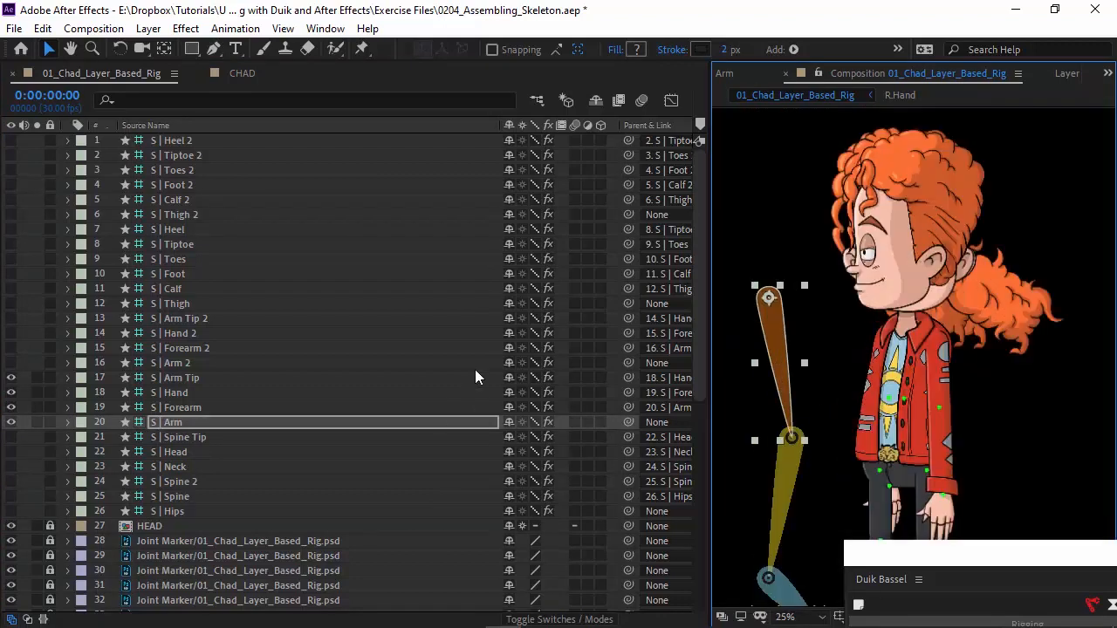
pyautogui.scroll(-3)
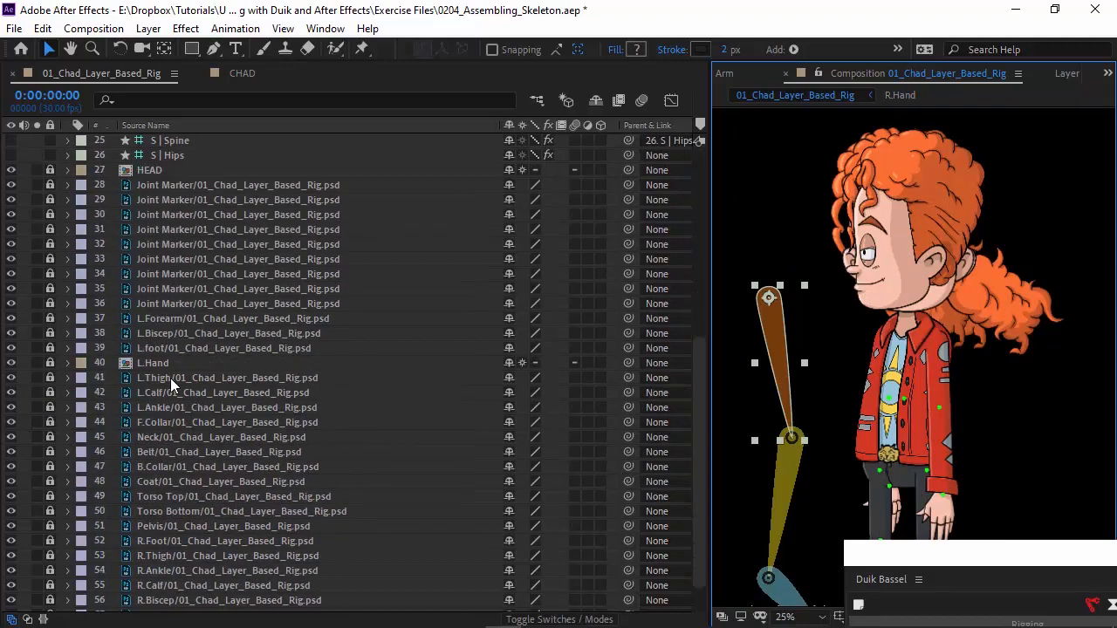
pyautogui.moveTo(103, 410)
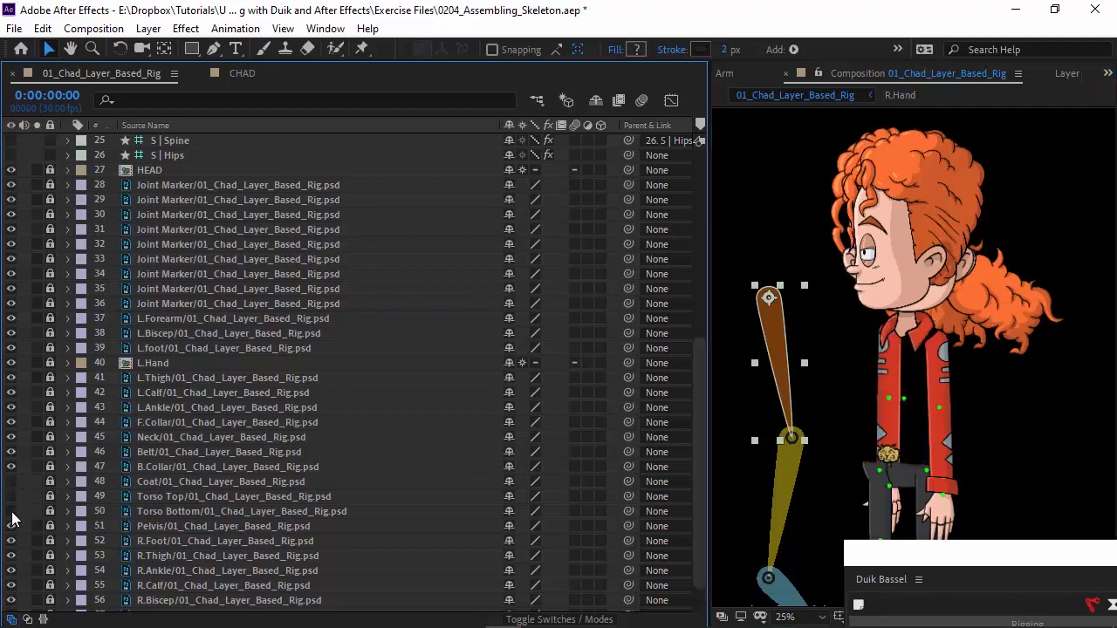
pyautogui.scroll(-3)
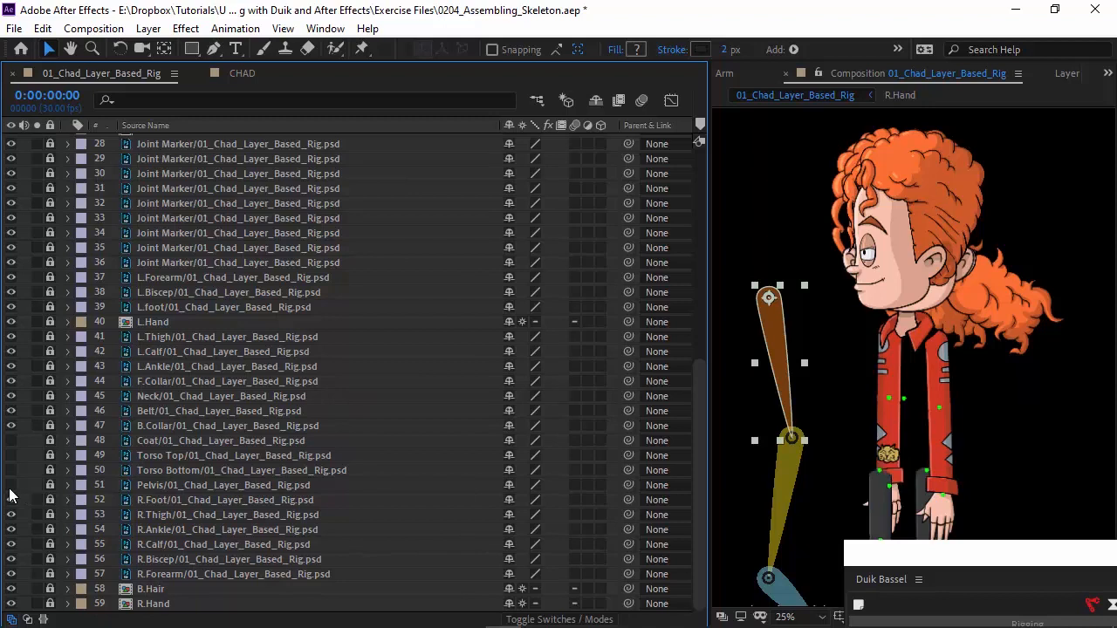
pyautogui.moveTo(866, 513)
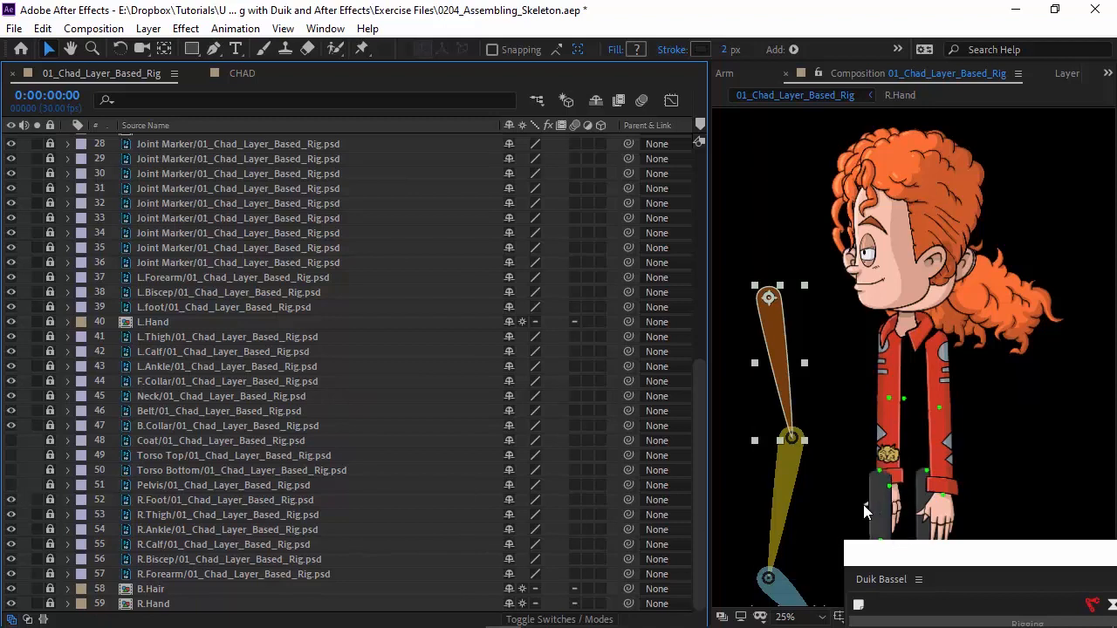
pyautogui.moveTo(27, 537)
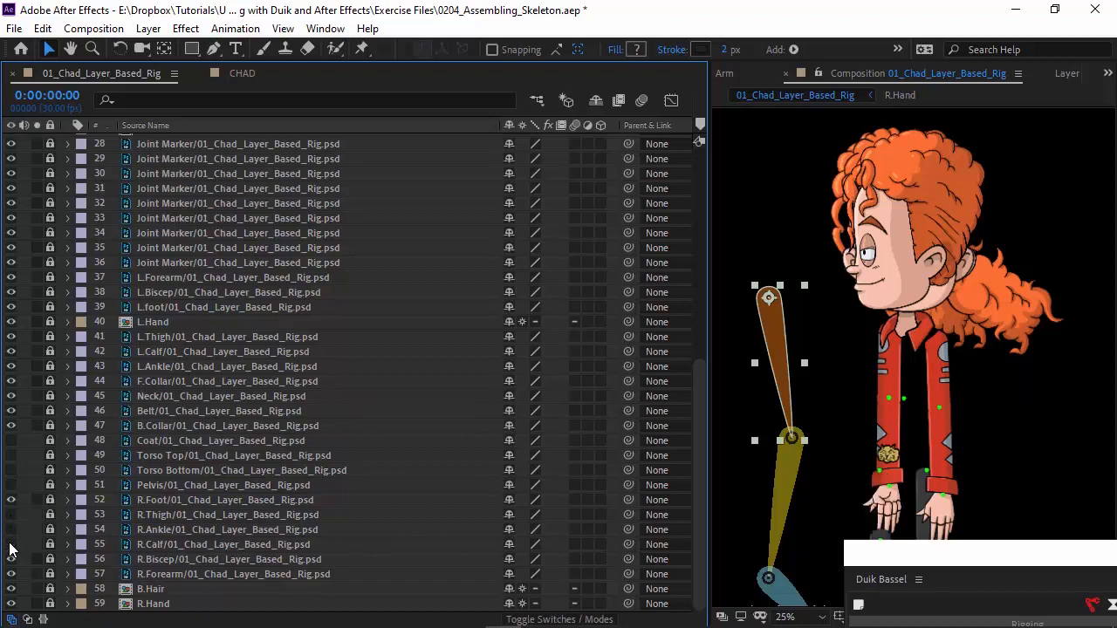
pyautogui.moveTo(889, 492)
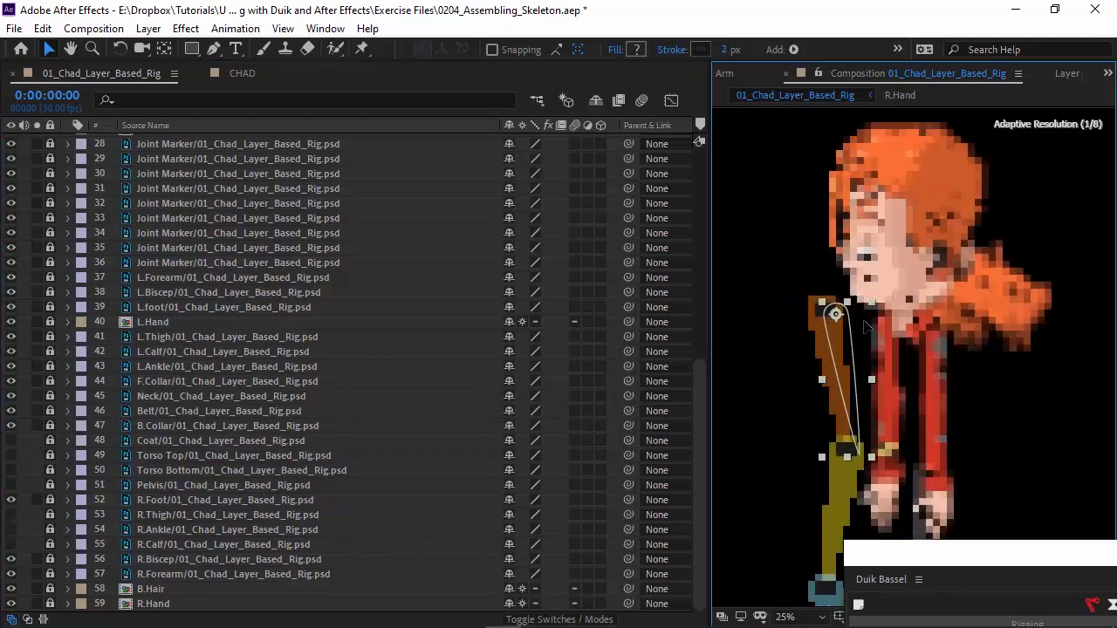
pyautogui.click(785, 616)
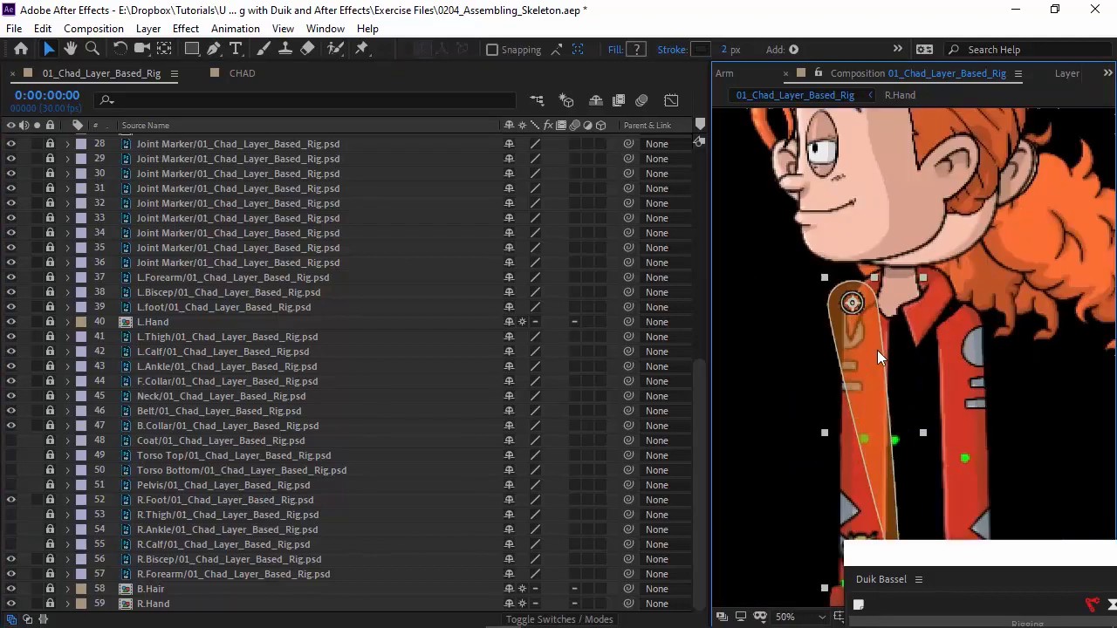
pyautogui.moveTo(887, 345)
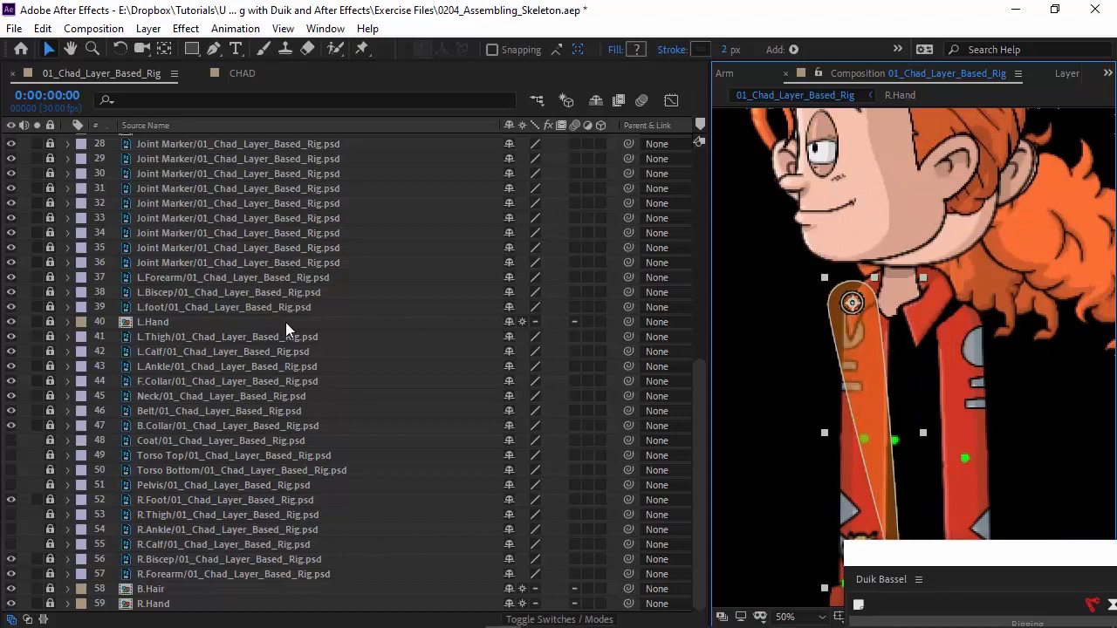
pyautogui.moveTo(21, 398)
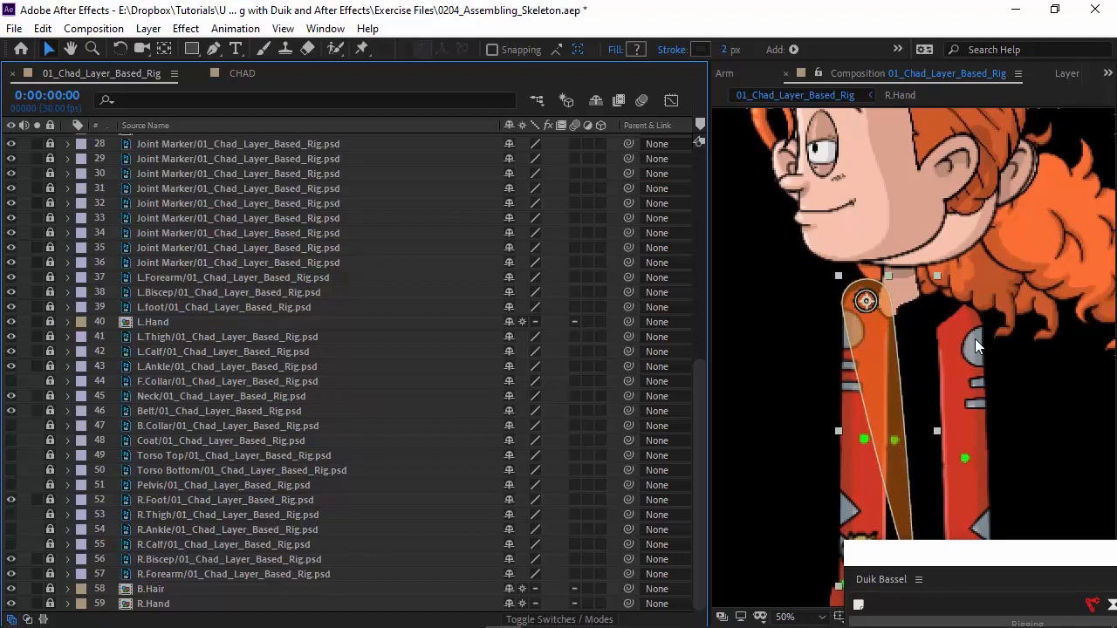
pyautogui.moveTo(985, 366)
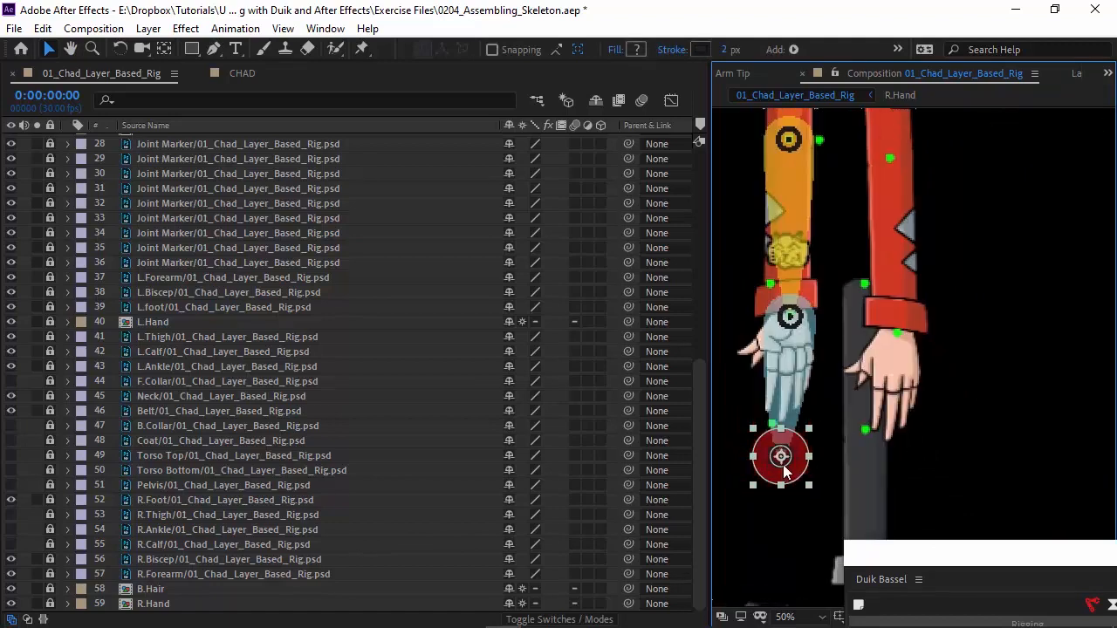
pyautogui.moveTo(782, 458); pyautogui.dragTo(786, 455)
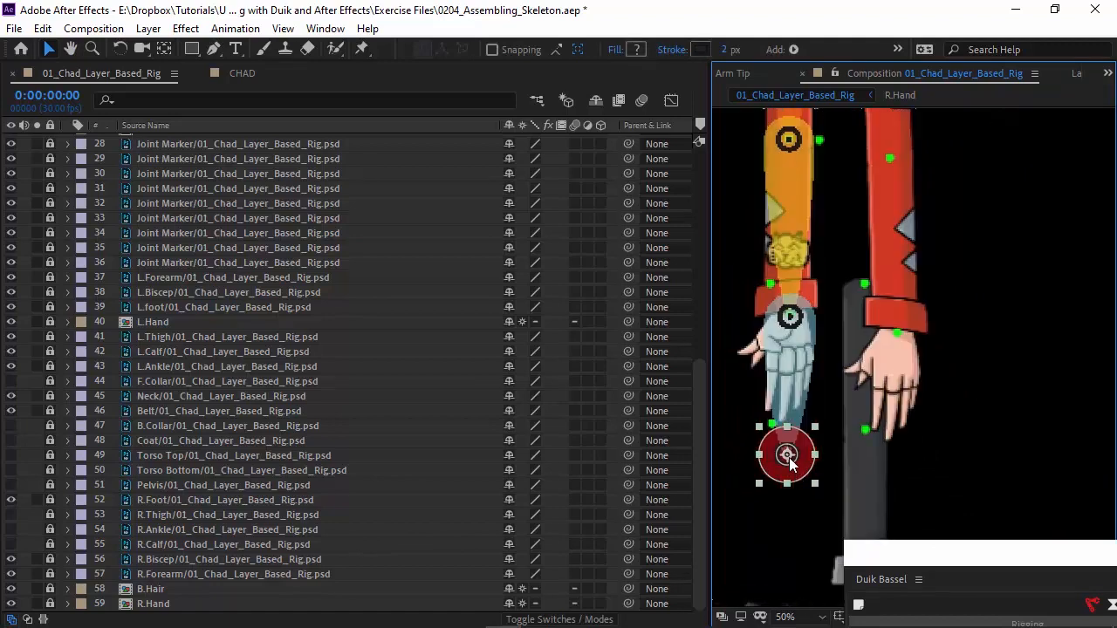
pyautogui.moveTo(889, 338)
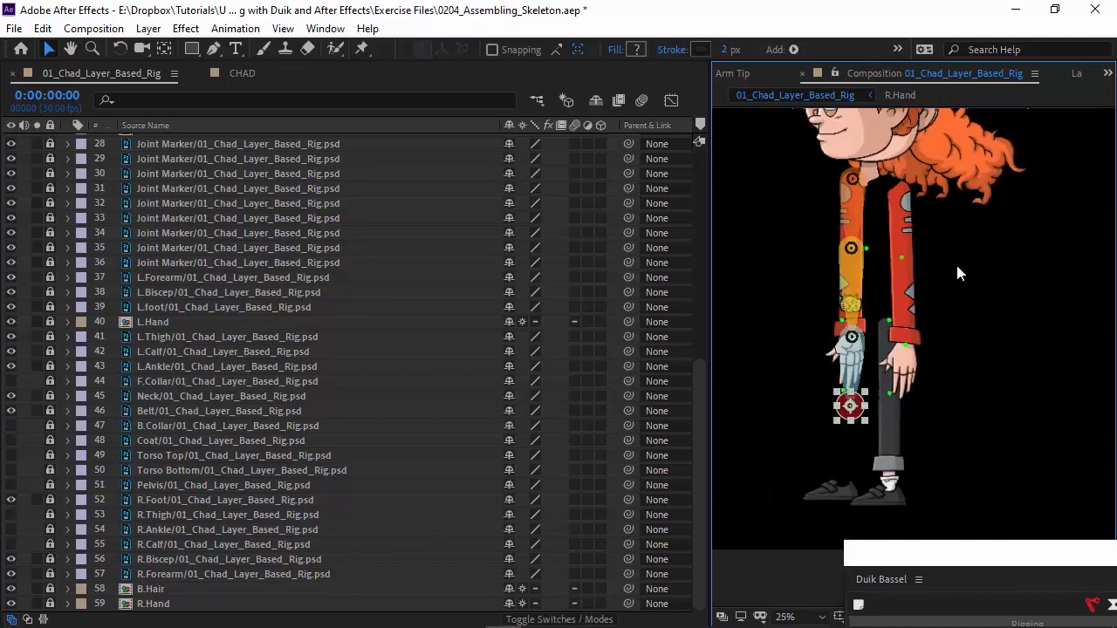
pyautogui.moveTo(293, 418)
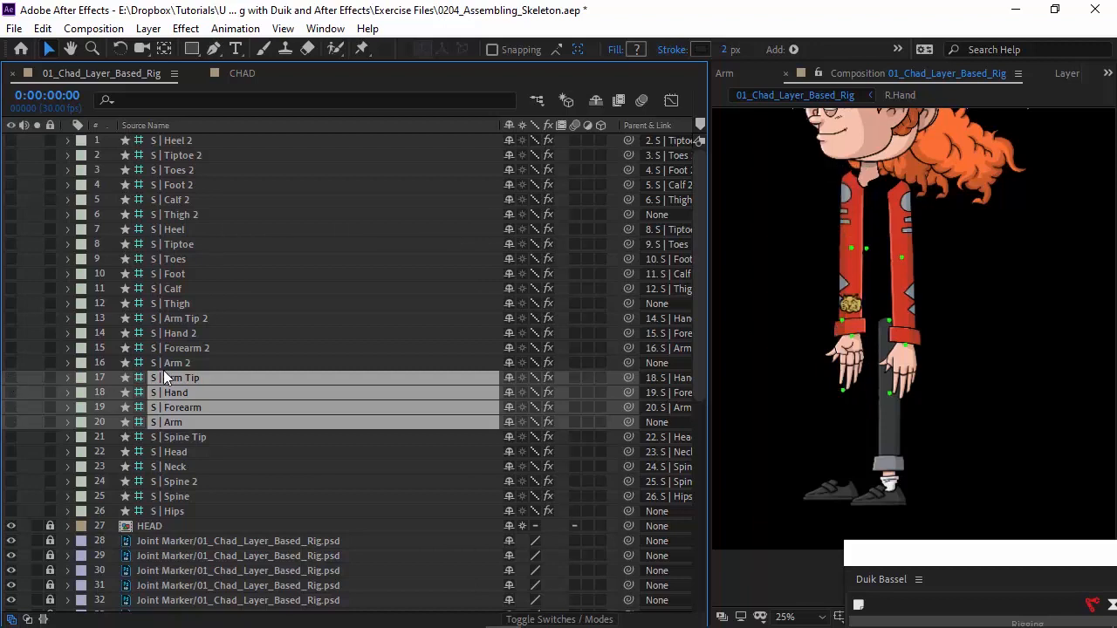
# - Select the Arm 2 and Hand 2 bones and align them along Chad's other arm and wrist
pyautogui.click(174, 362)
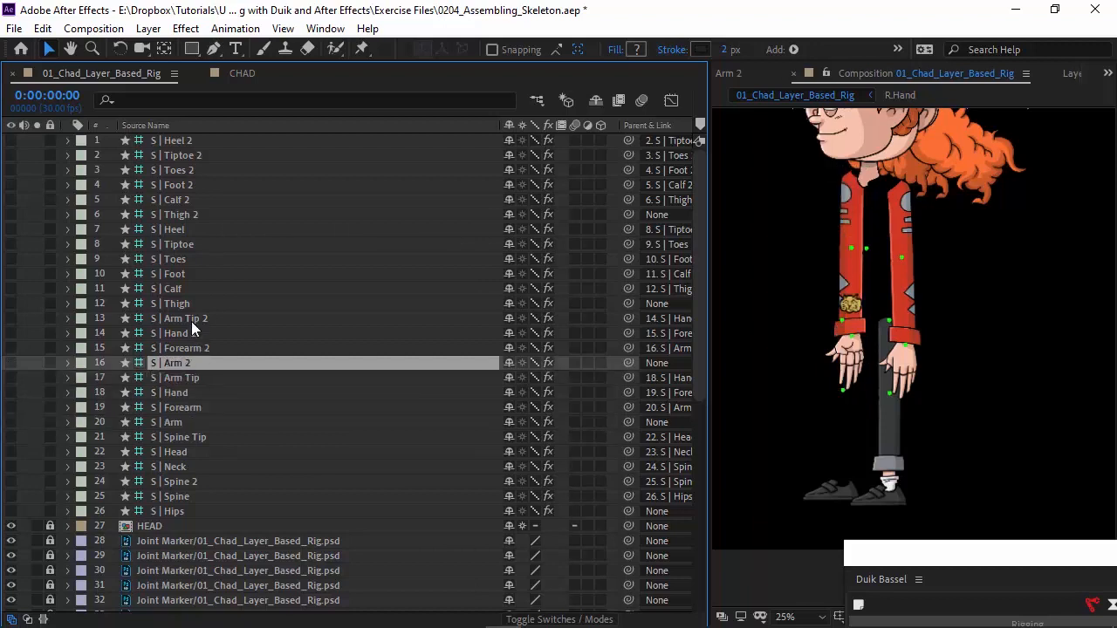
pyautogui.click(178, 332)
pyautogui.write(' 2')
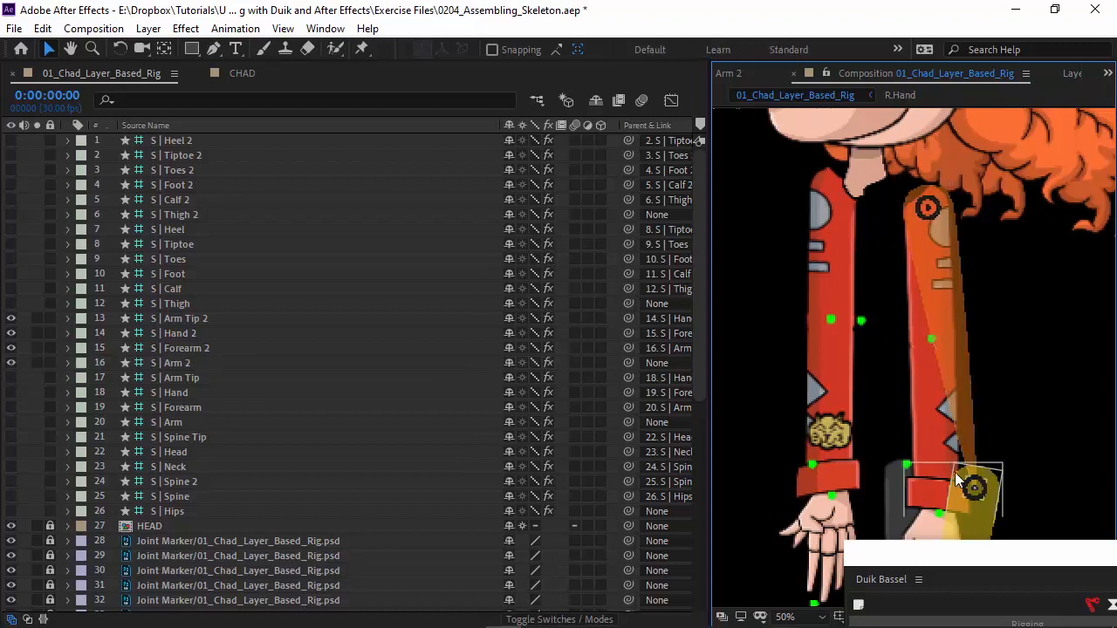
pyautogui.click(183, 347)
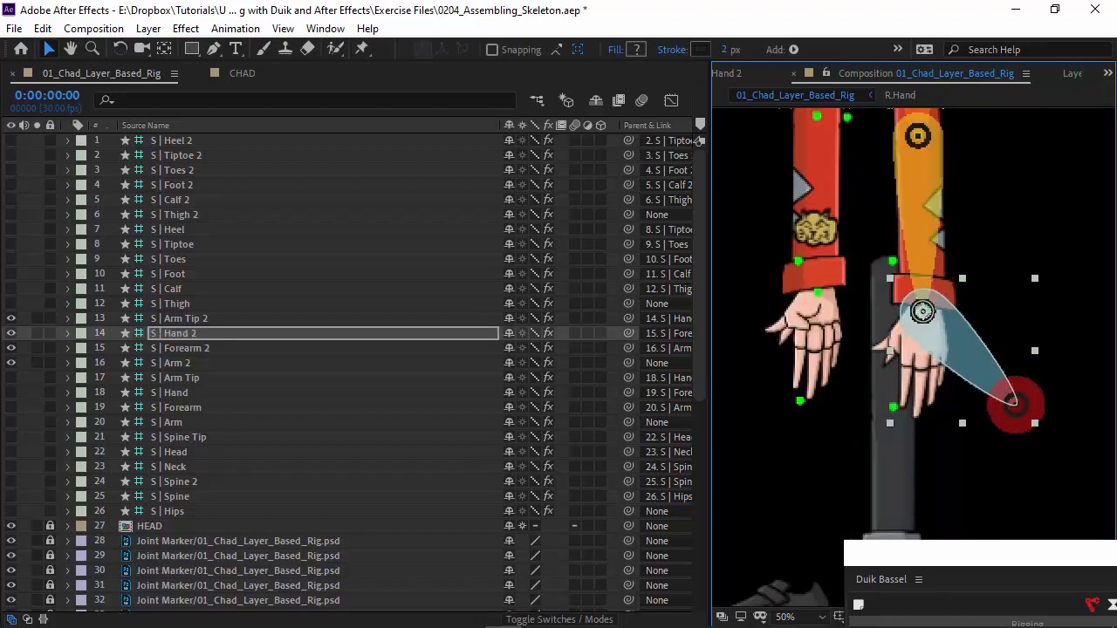
pyautogui.moveTo(953, 324)
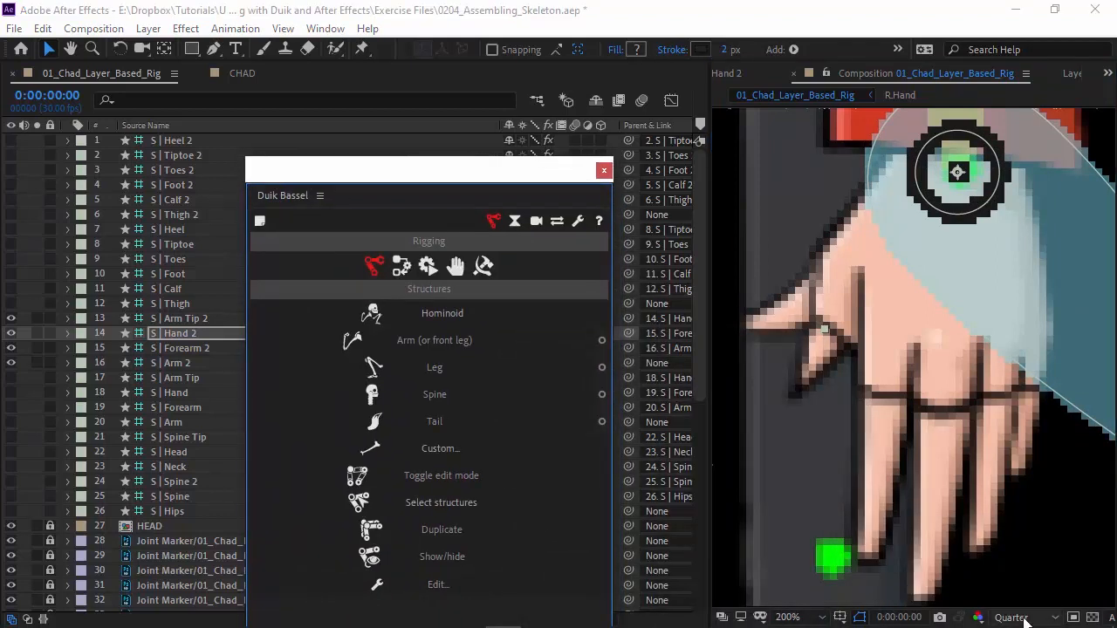
# - Lower the preview resolution and place the Arm Tip 2 bone below the fingers
pyautogui.click(1014, 618)
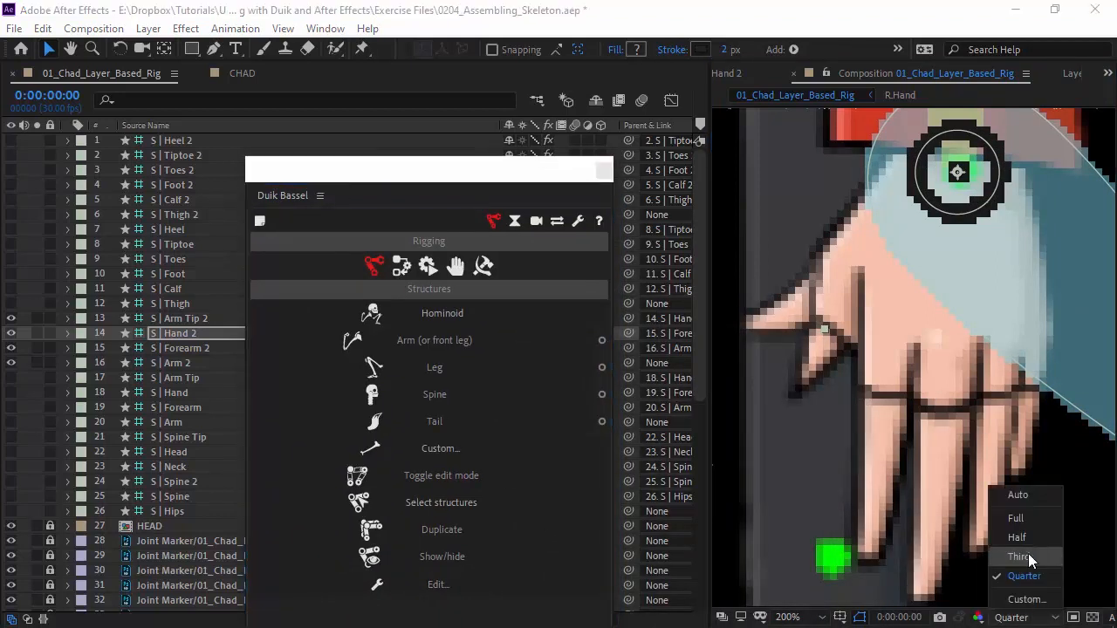
pyautogui.click(1016, 516)
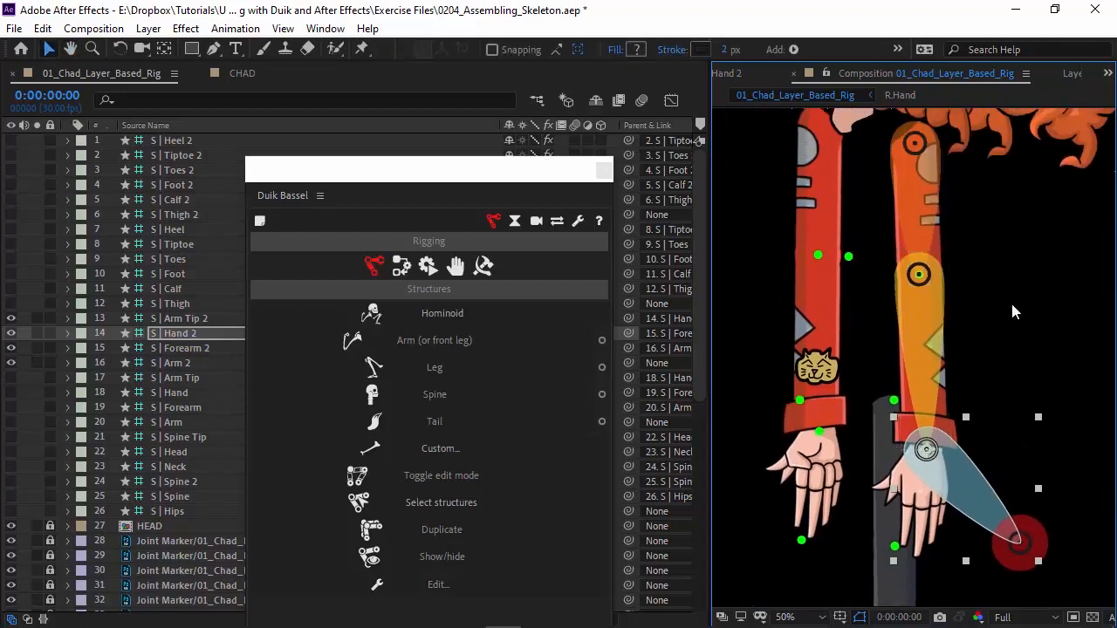
pyautogui.click(1021, 541)
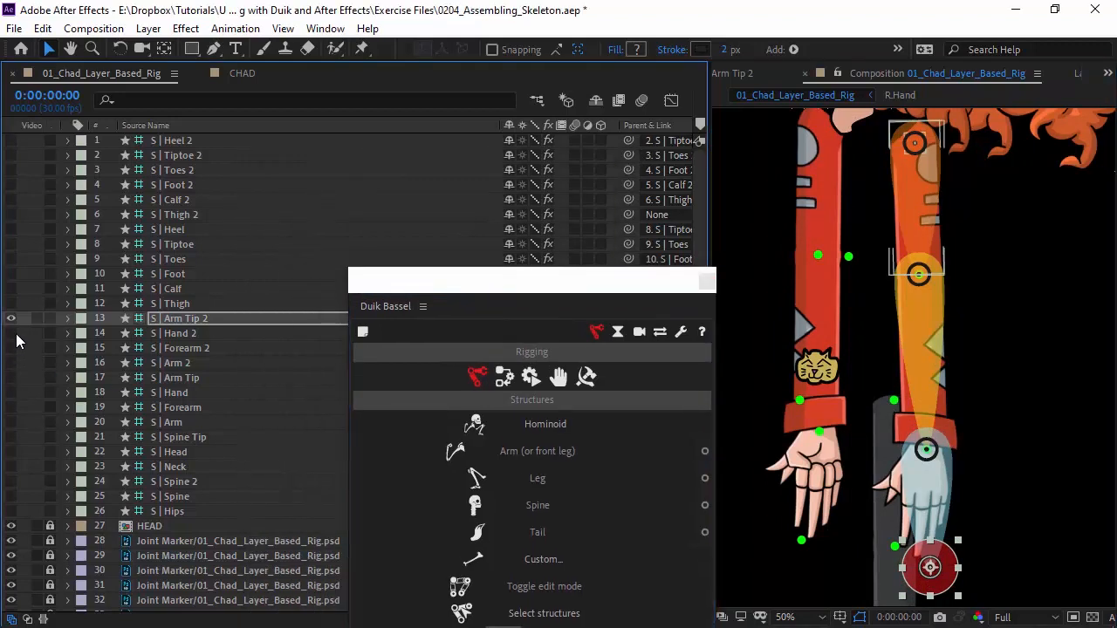
# - Position the Thigh, Calf and Foot bones down Chad's leg, with a lower preview resolution
pyautogui.click(174, 304)
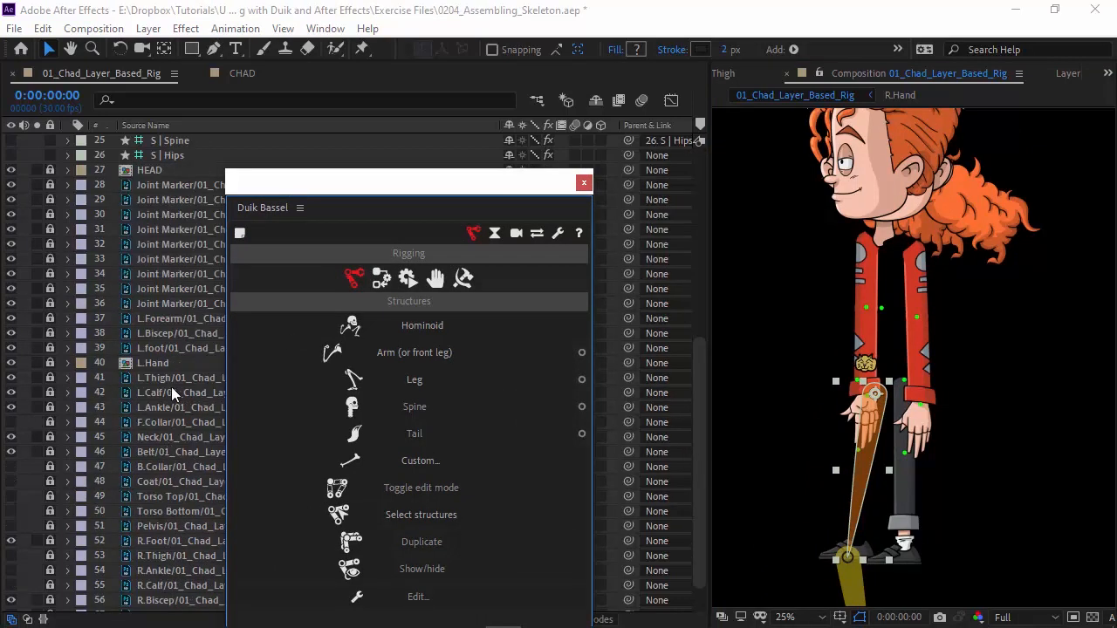
pyautogui.scroll(-3)
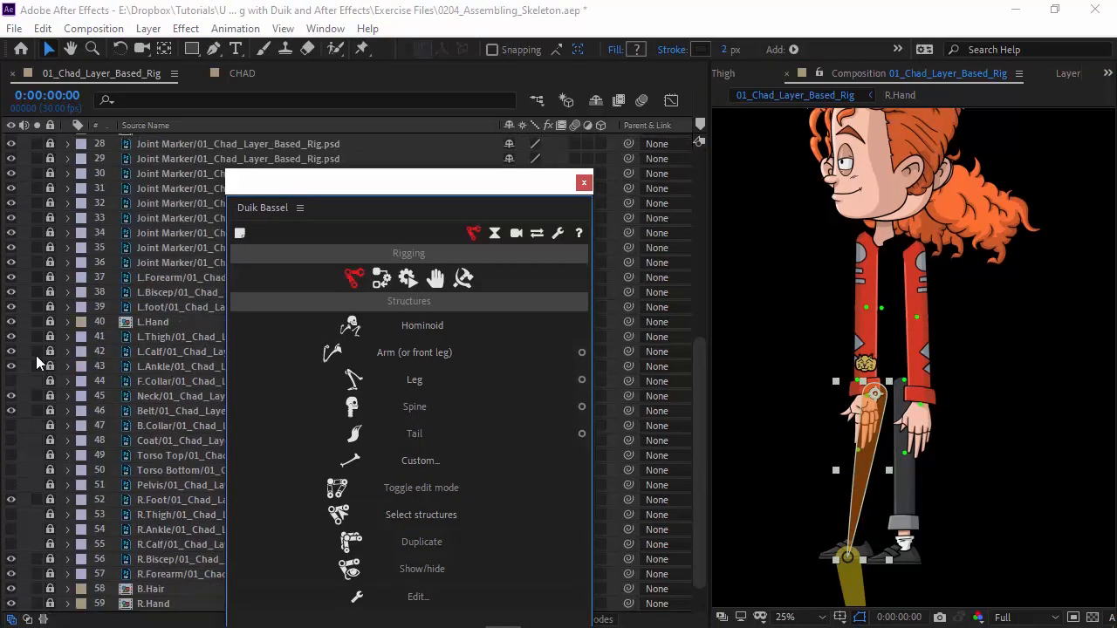
pyautogui.moveTo(38, 555)
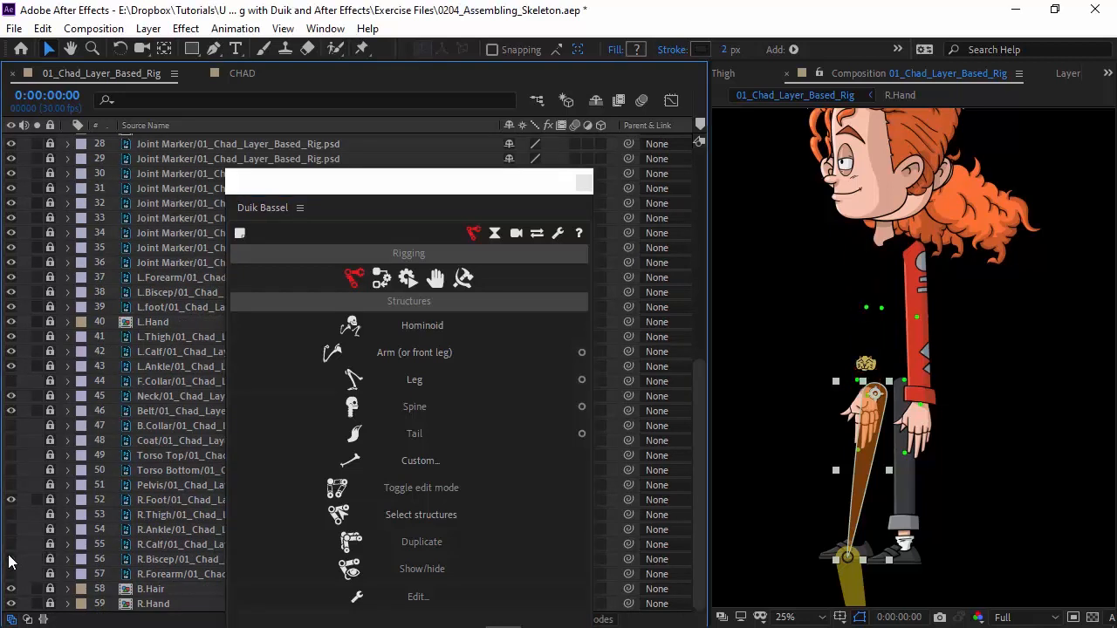
pyautogui.moveTo(28, 562)
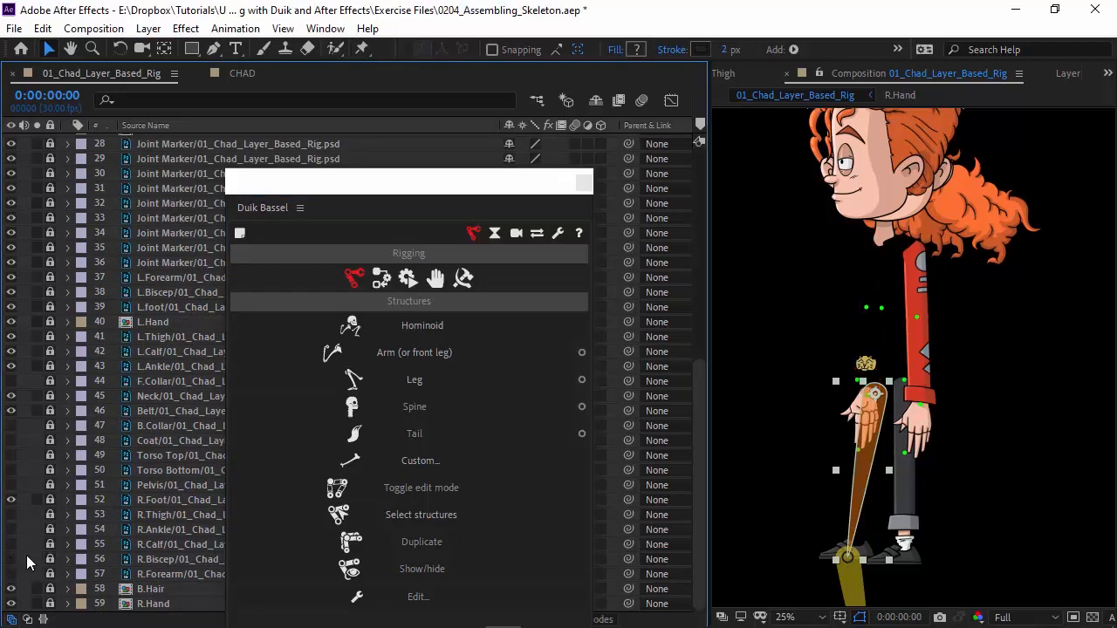
pyautogui.moveTo(14, 555)
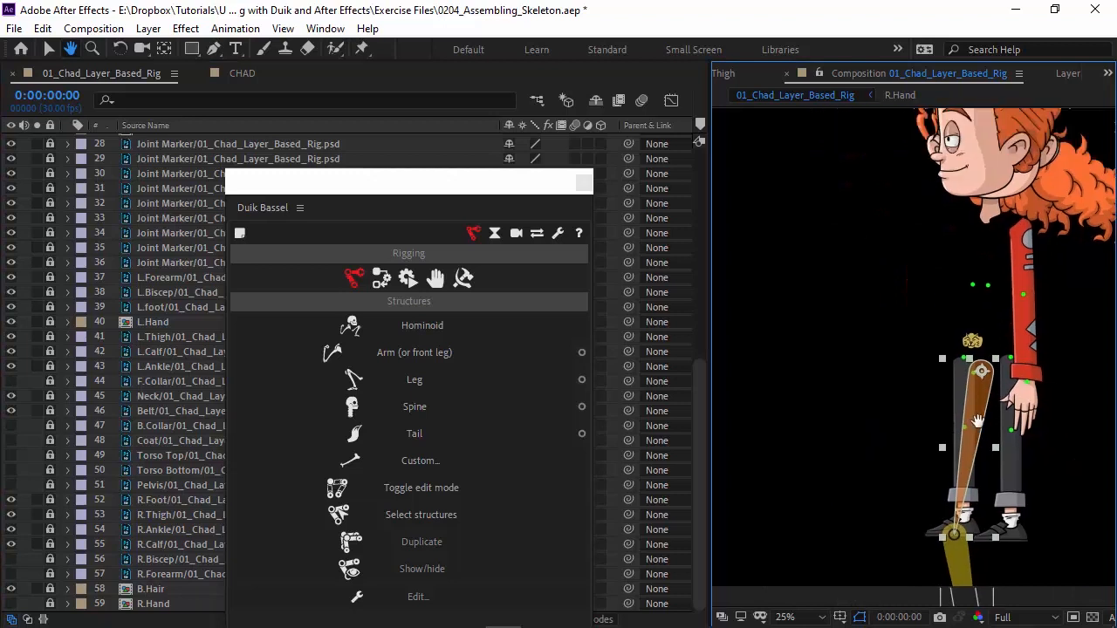
pyautogui.moveTo(894, 394)
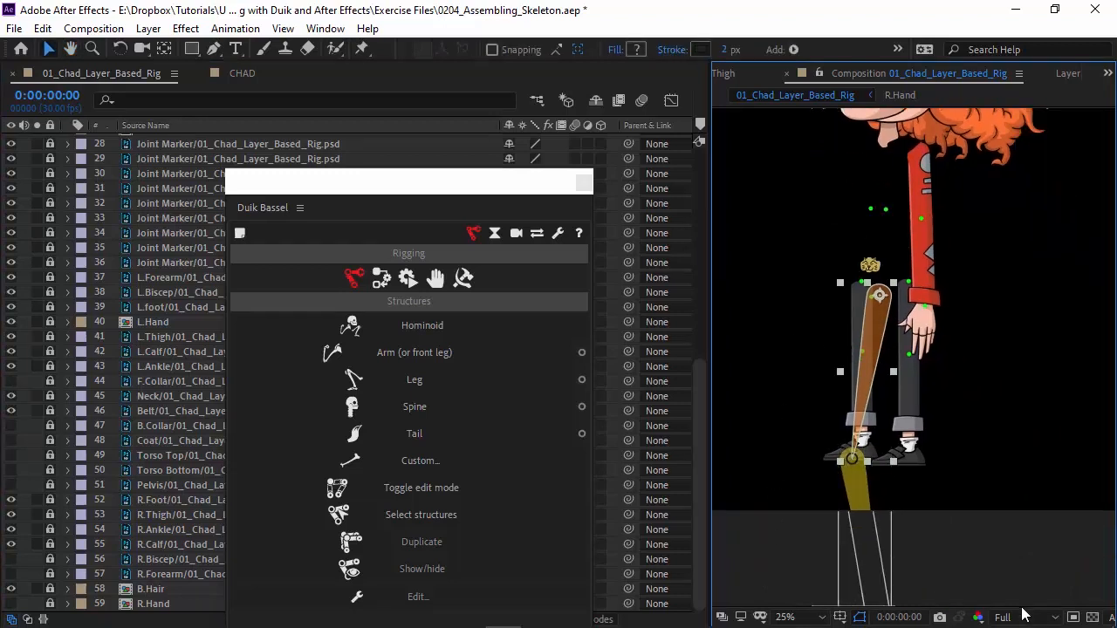
pyautogui.click(1002, 618)
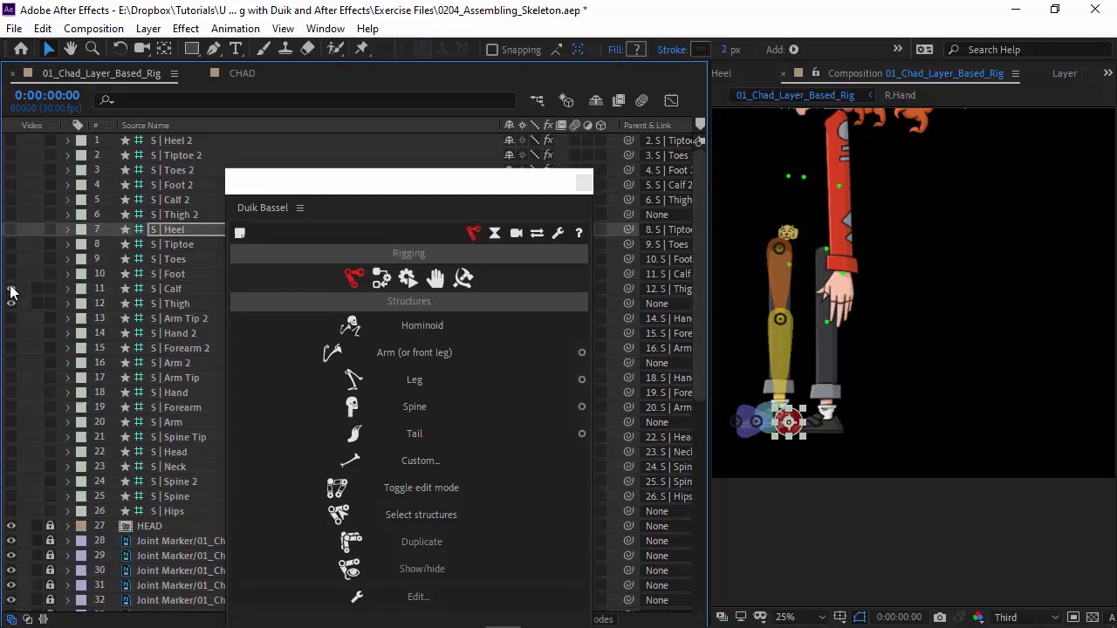
# - Place the Heel, Tiptoe and Toes bones around Chad's shoes, the toes bone at the shoe tip
pyautogui.click(178, 212)
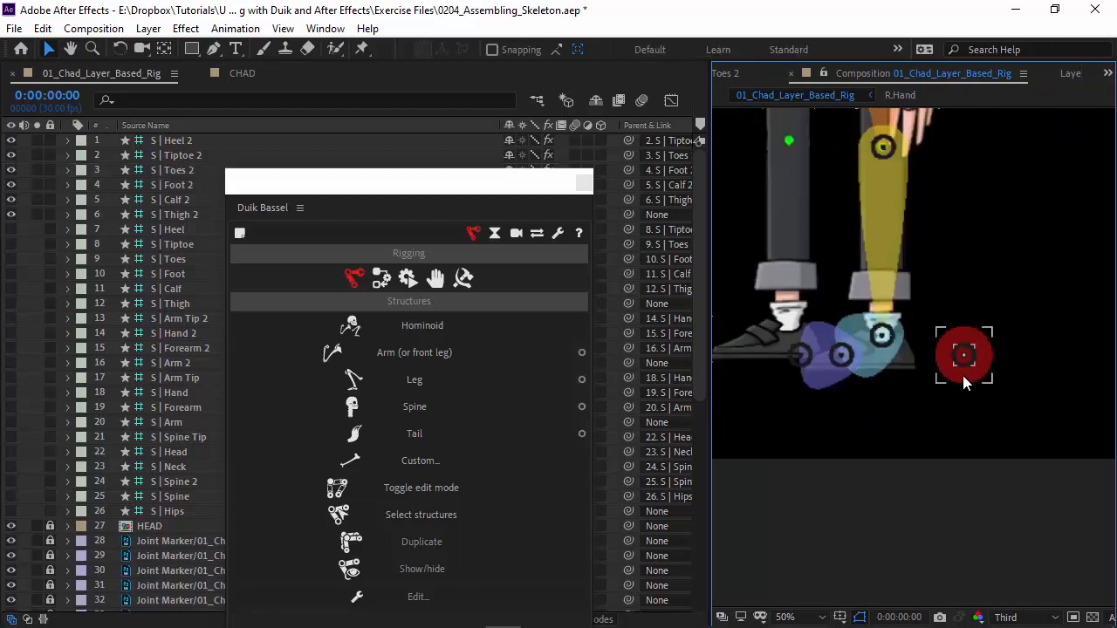
pyautogui.moveTo(963, 356); pyautogui.dragTo(908, 356)
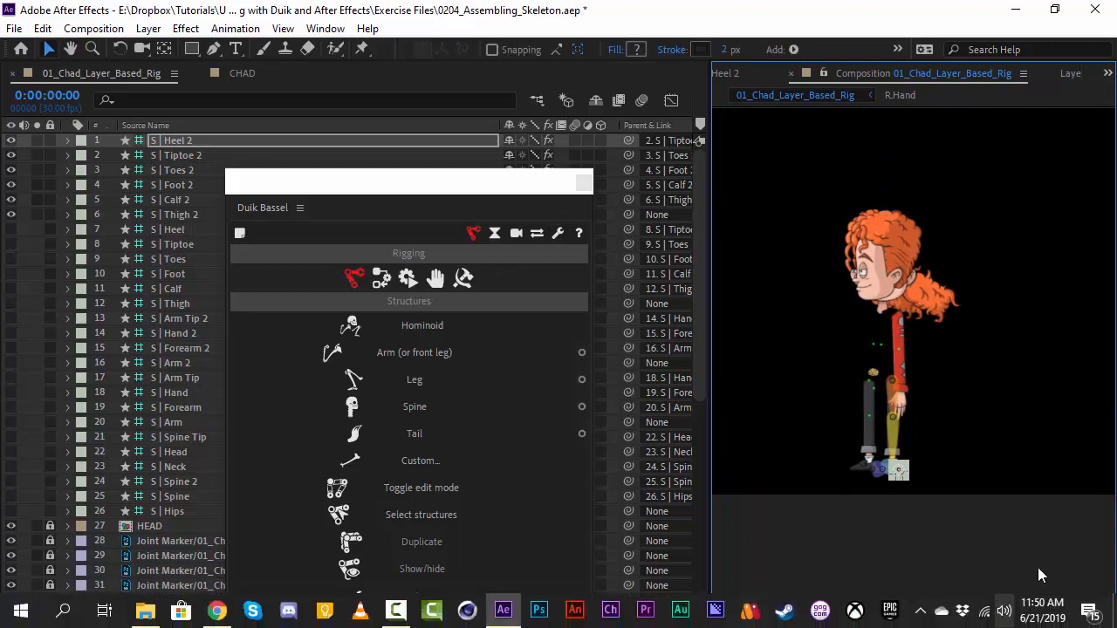
pyautogui.click(789, 618)
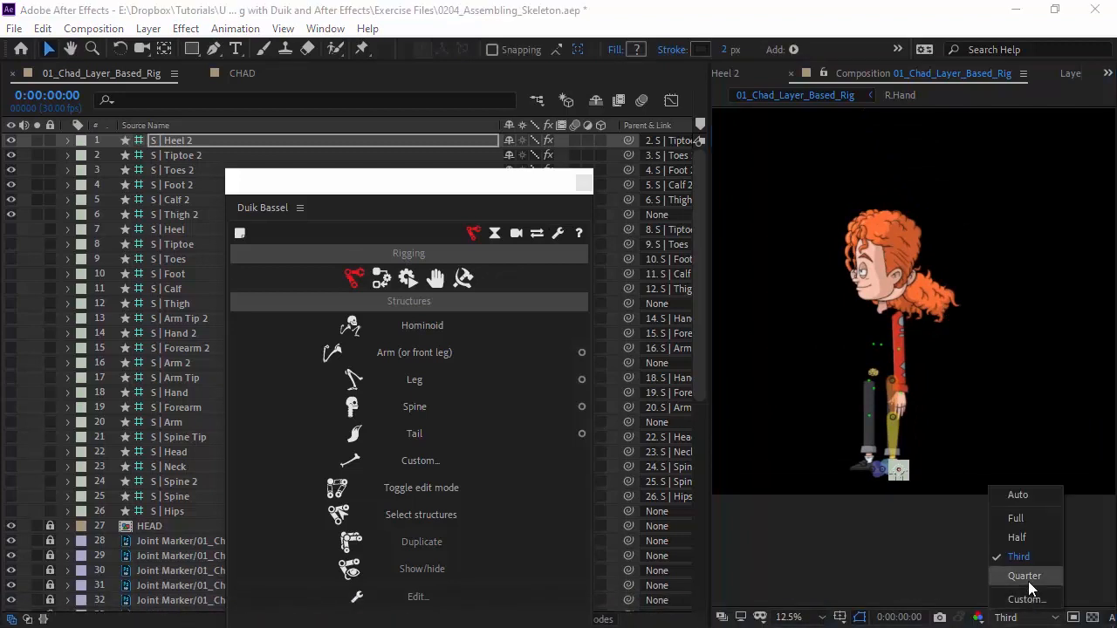
# - Set viewer resolution to Quarter, show all S | bone layers and select them through S | Hips
pyautogui.click(1025, 576)
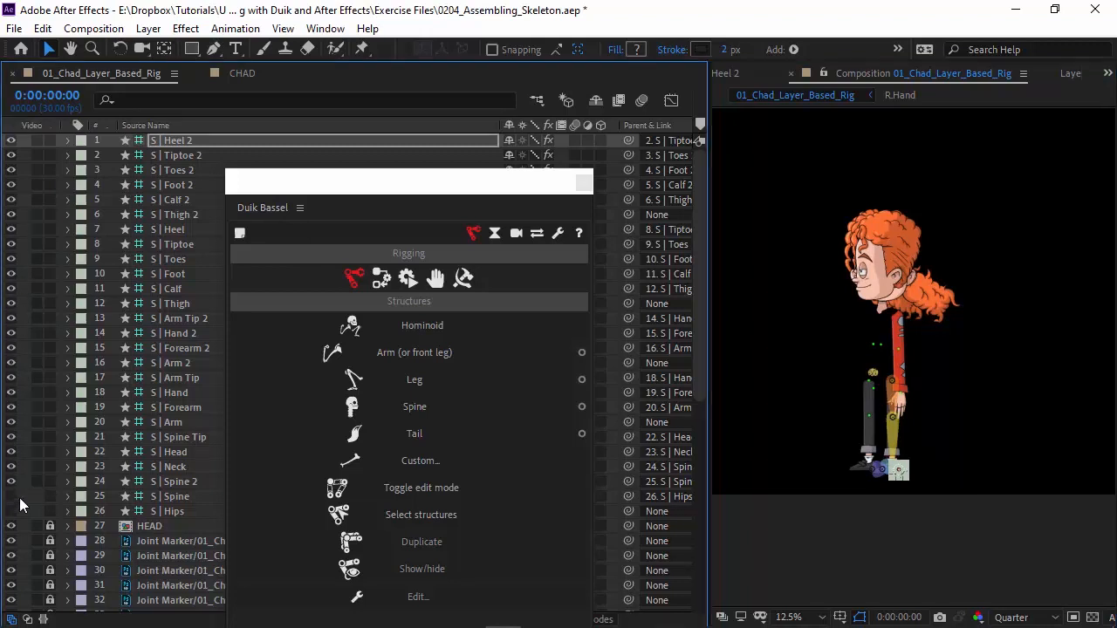
pyautogui.click(413, 405)
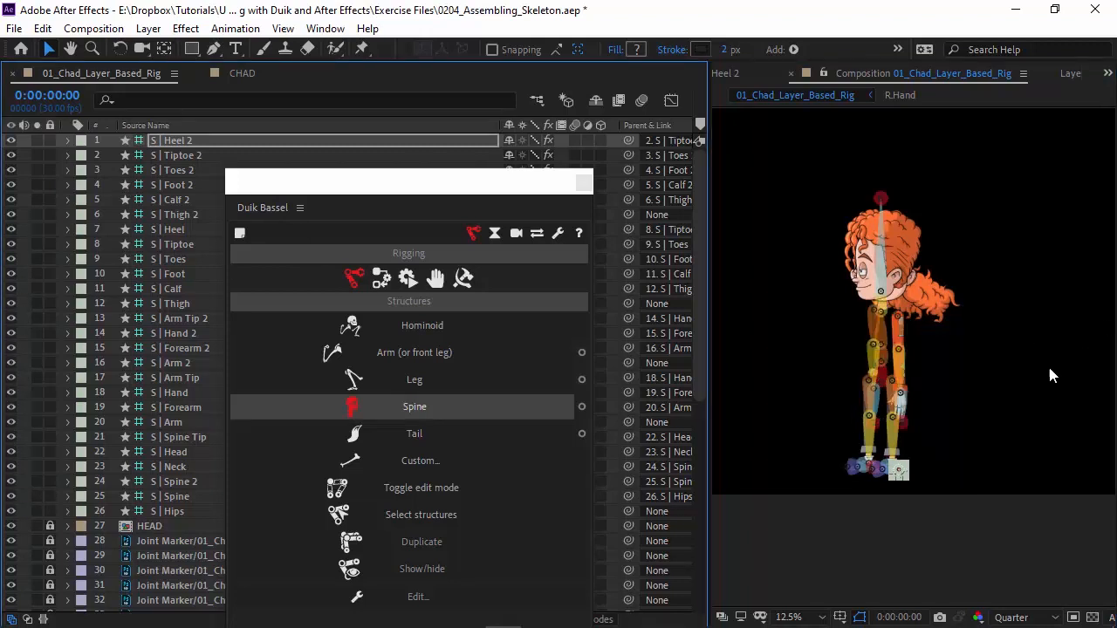
pyautogui.moveTo(974, 282)
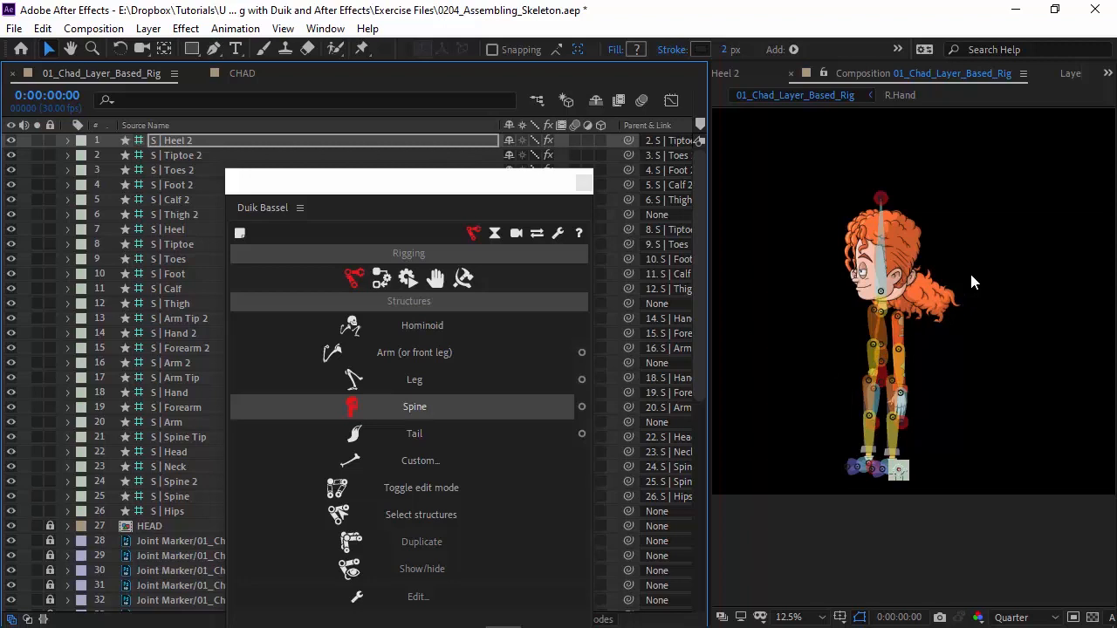
pyautogui.moveTo(416, 171)
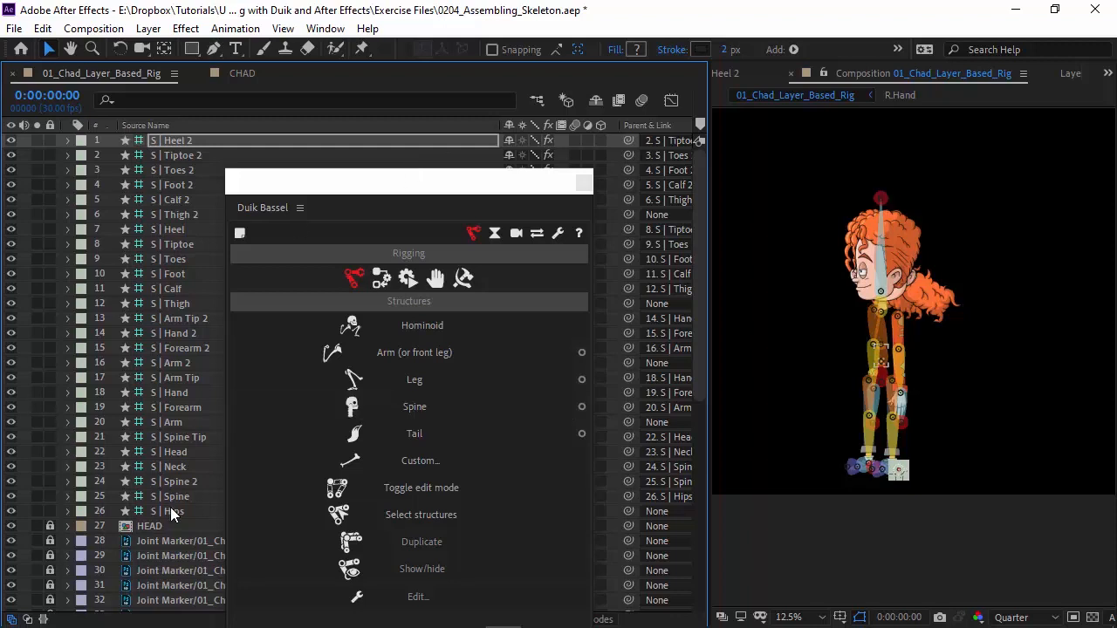
pyautogui.click(175, 509)
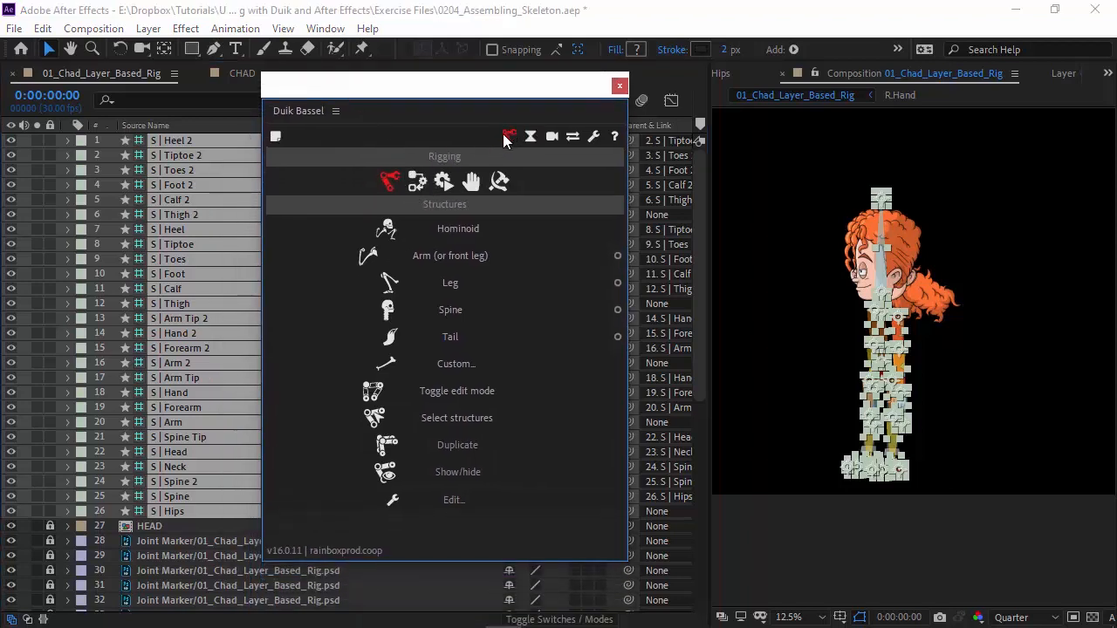
pyautogui.moveTo(417, 182)
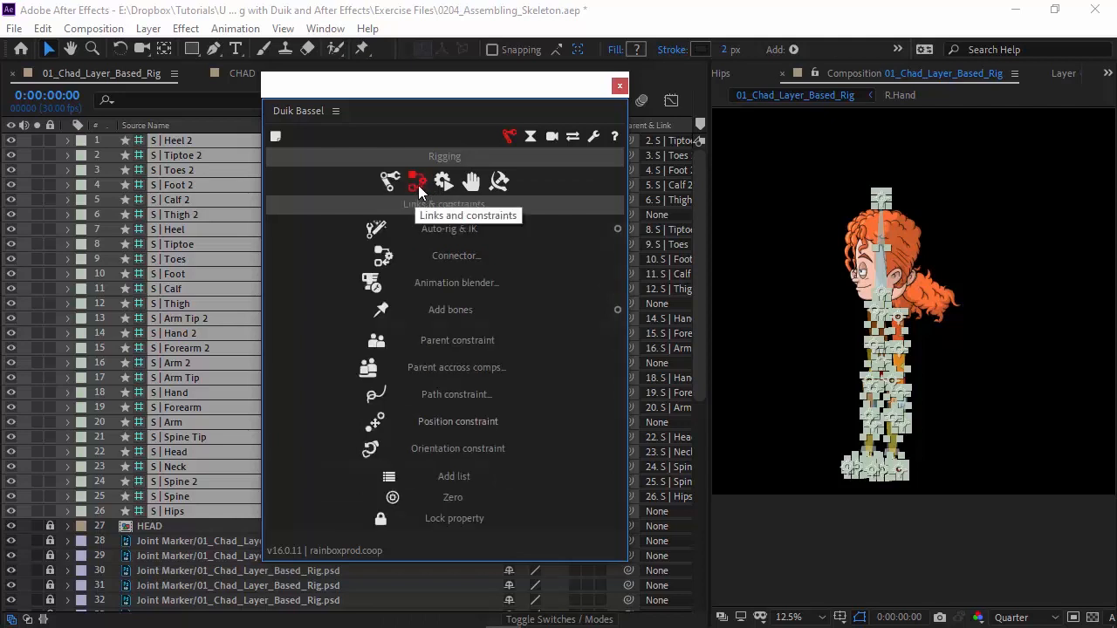
pyautogui.moveTo(450, 229)
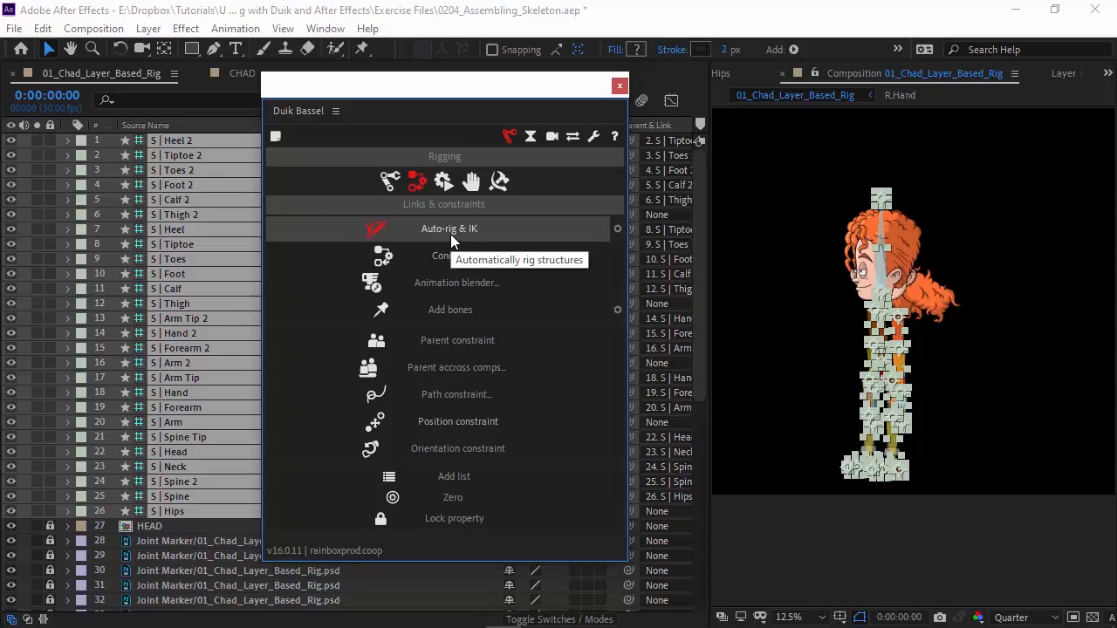
# - Run Duik's Auto-rig & IK on the selected bones and collapse the new controller layer
pyautogui.click(376, 227)
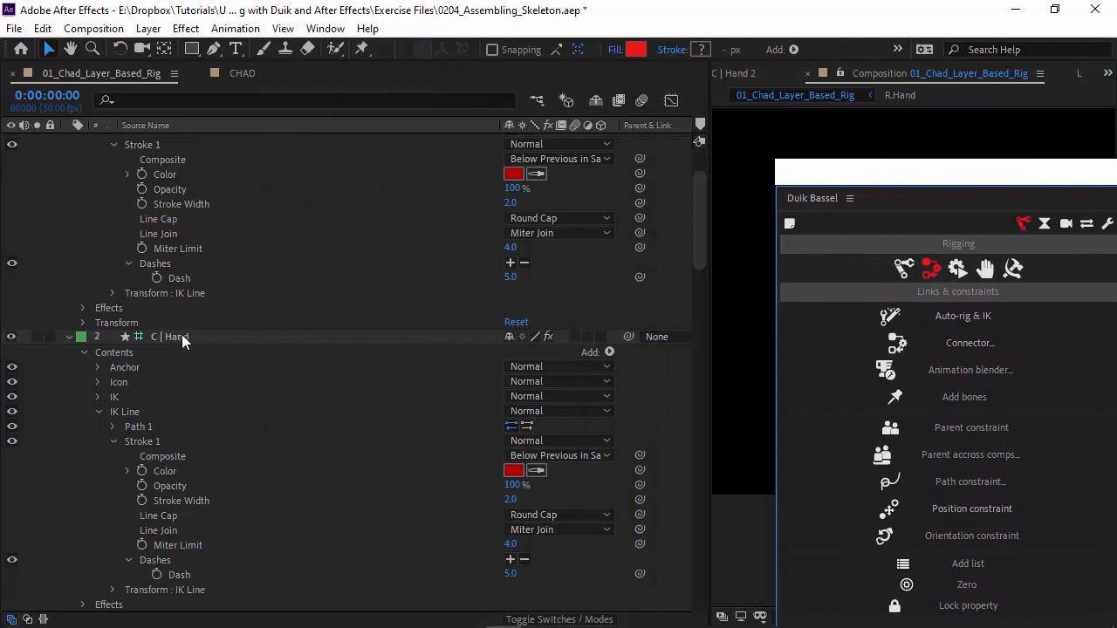
pyautogui.click(175, 337)
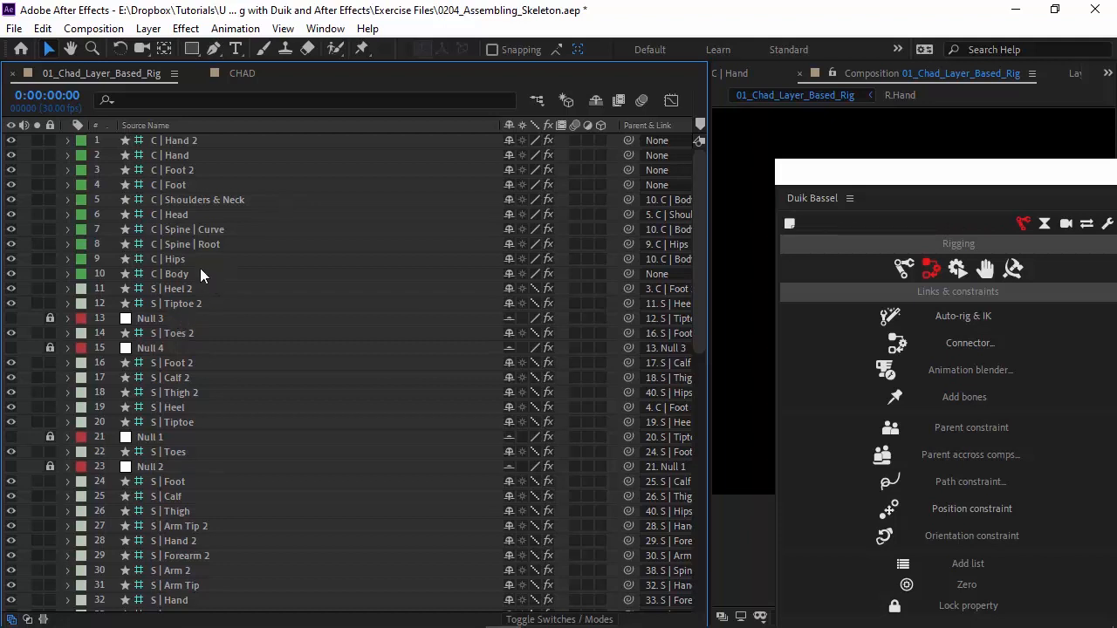
pyautogui.moveTo(976, 183)
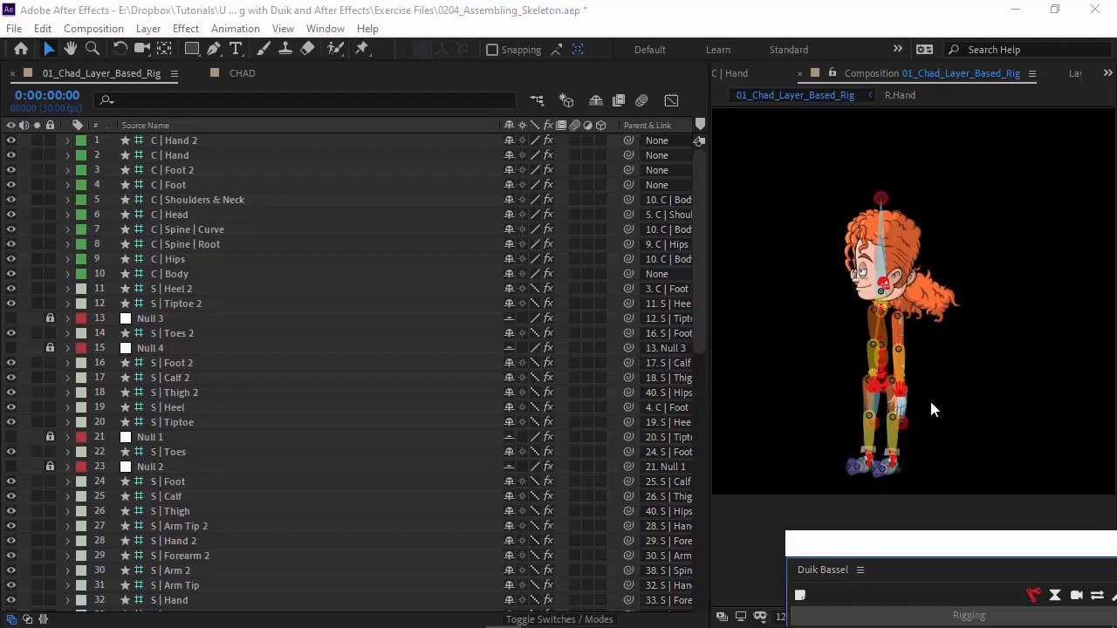
pyautogui.moveTo(947, 367)
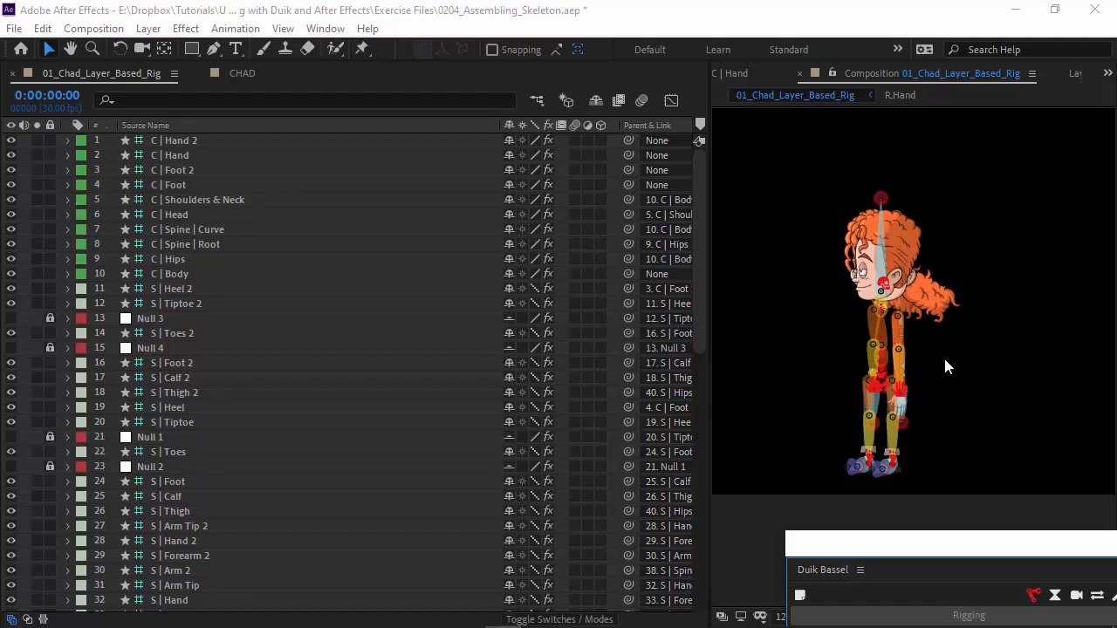
# - Deselect everything in the composition, then select the C | Hips controller layer
pyautogui.click(174, 140)
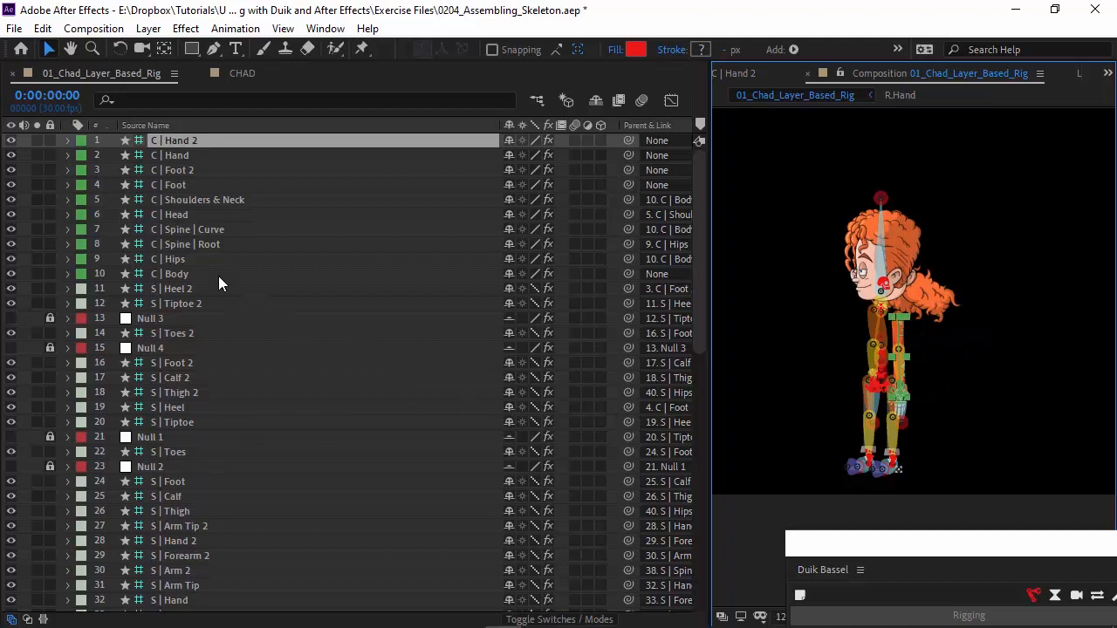
pyautogui.click(171, 258)
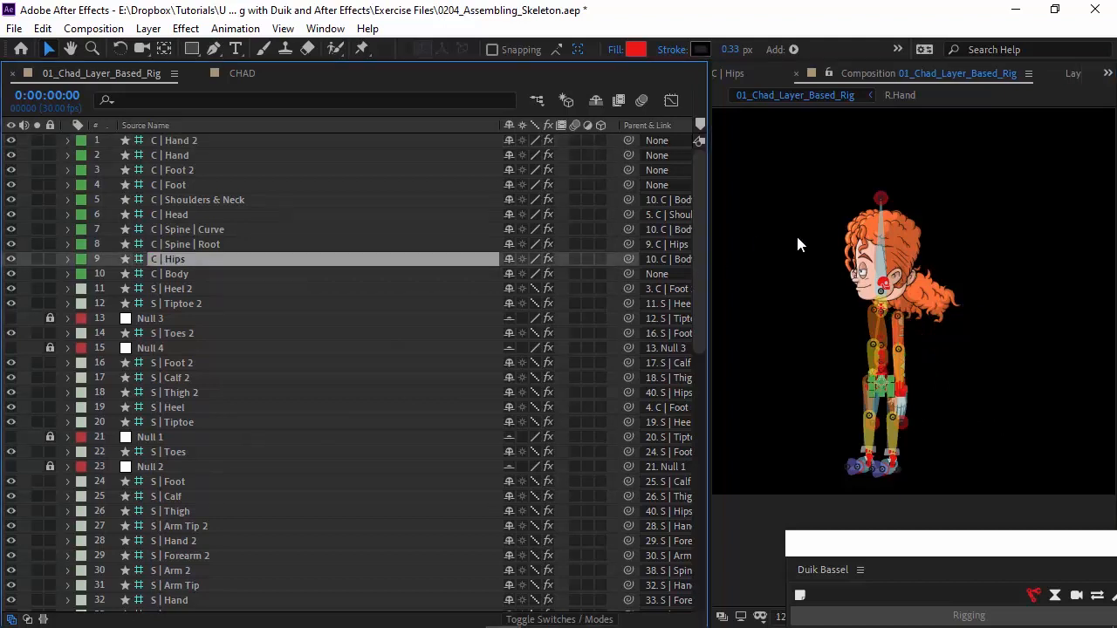